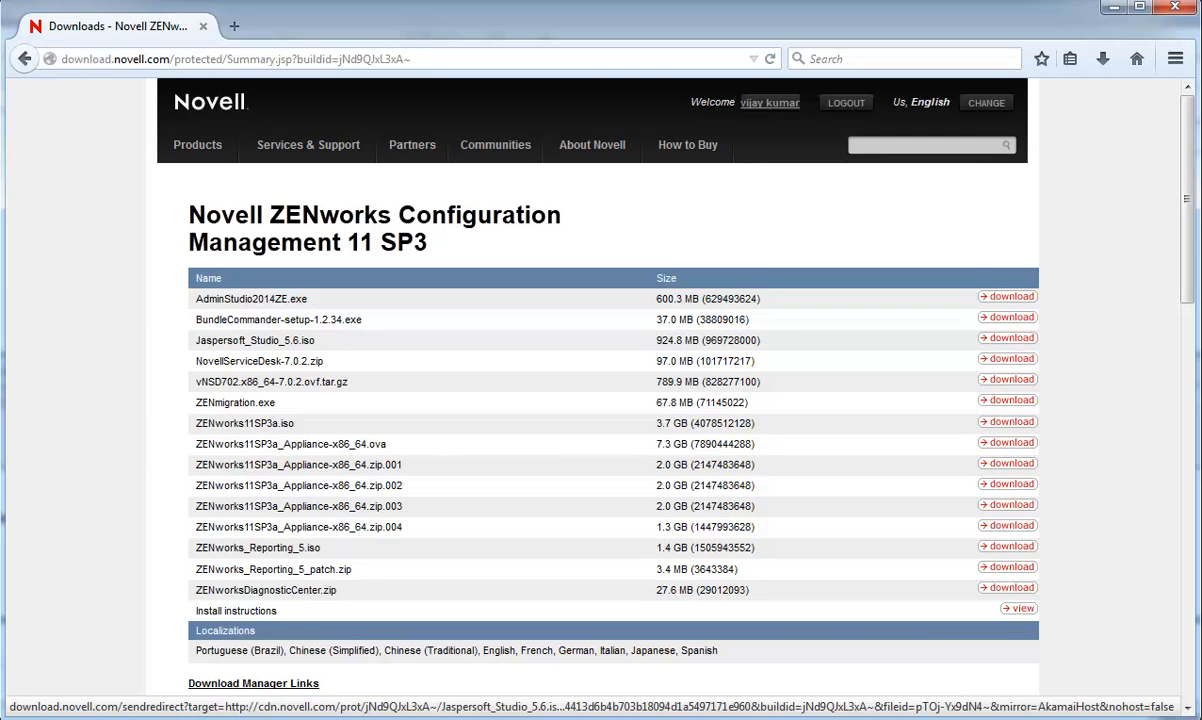
pyautogui.moveTo(994, 666)
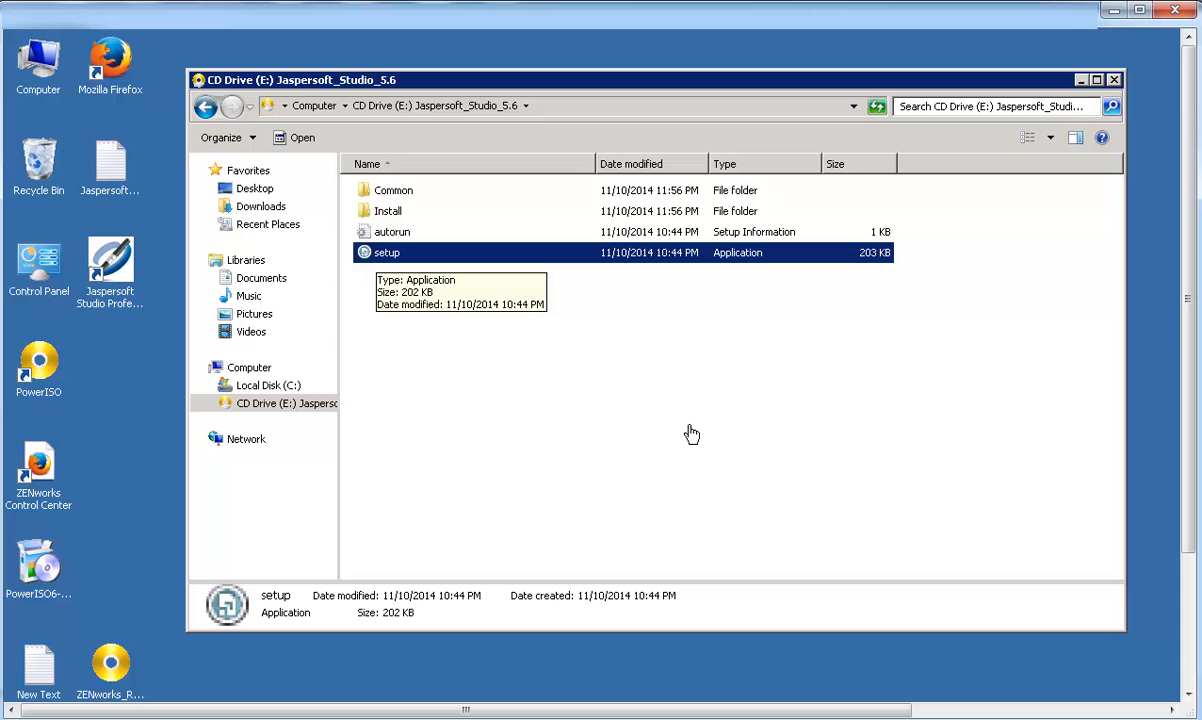
pyautogui.moveTo(518, 338)
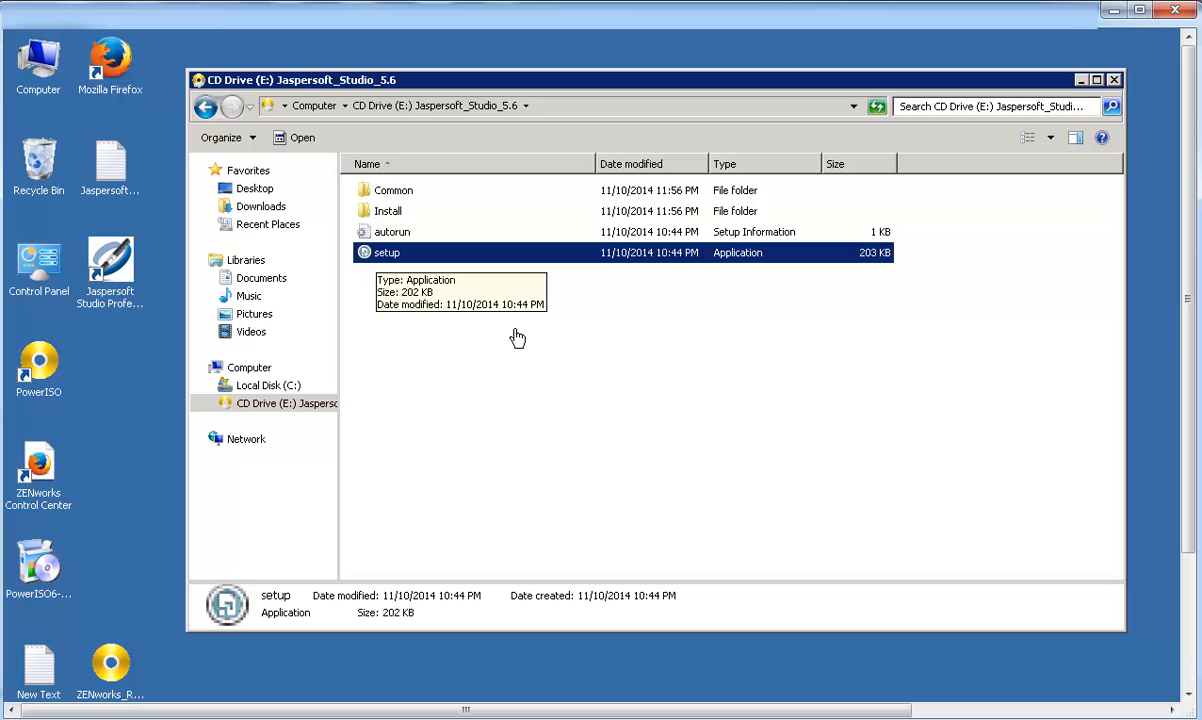
pyautogui.moveTo(400, 270)
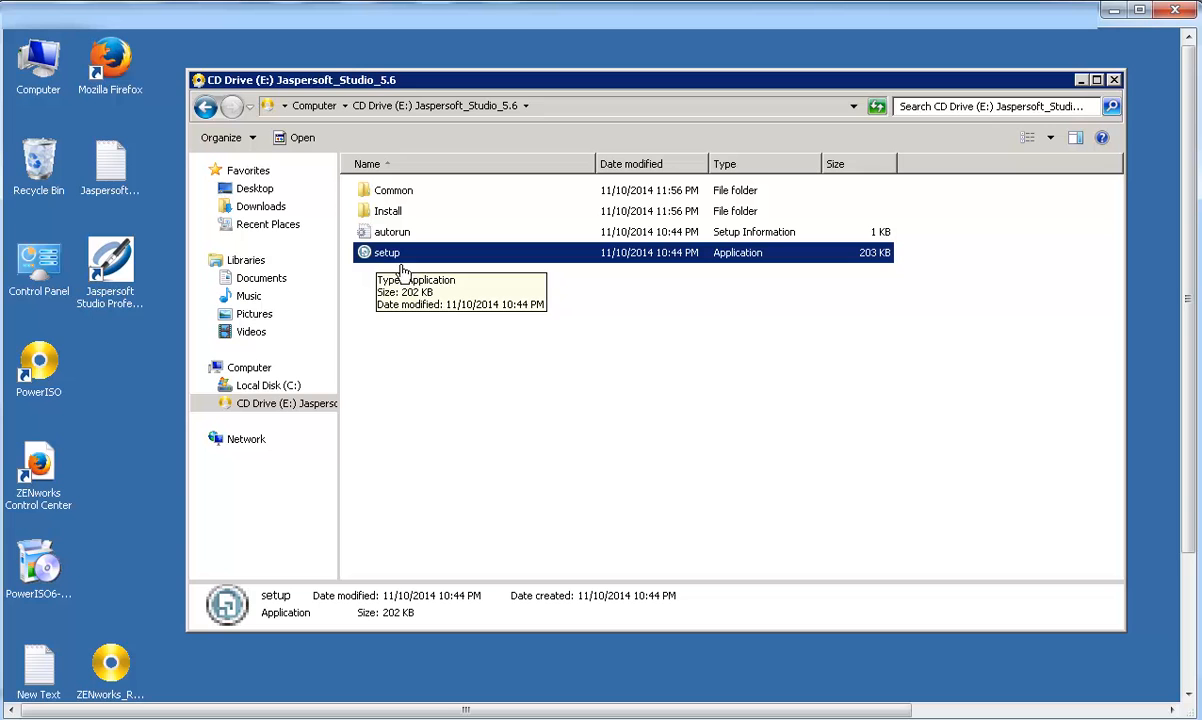
# - Launch the Jaspersoft Studio setup, keep English and accept the license agreement
pyautogui.doubleClick(386, 252)
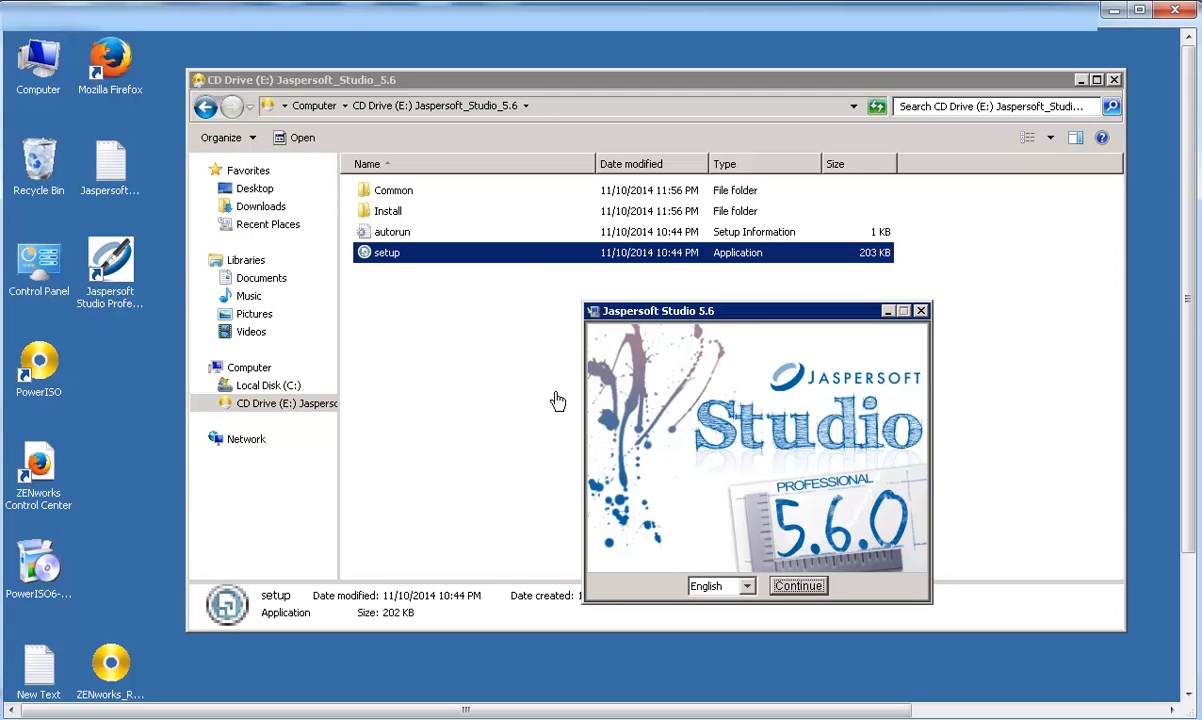
pyautogui.click(798, 584)
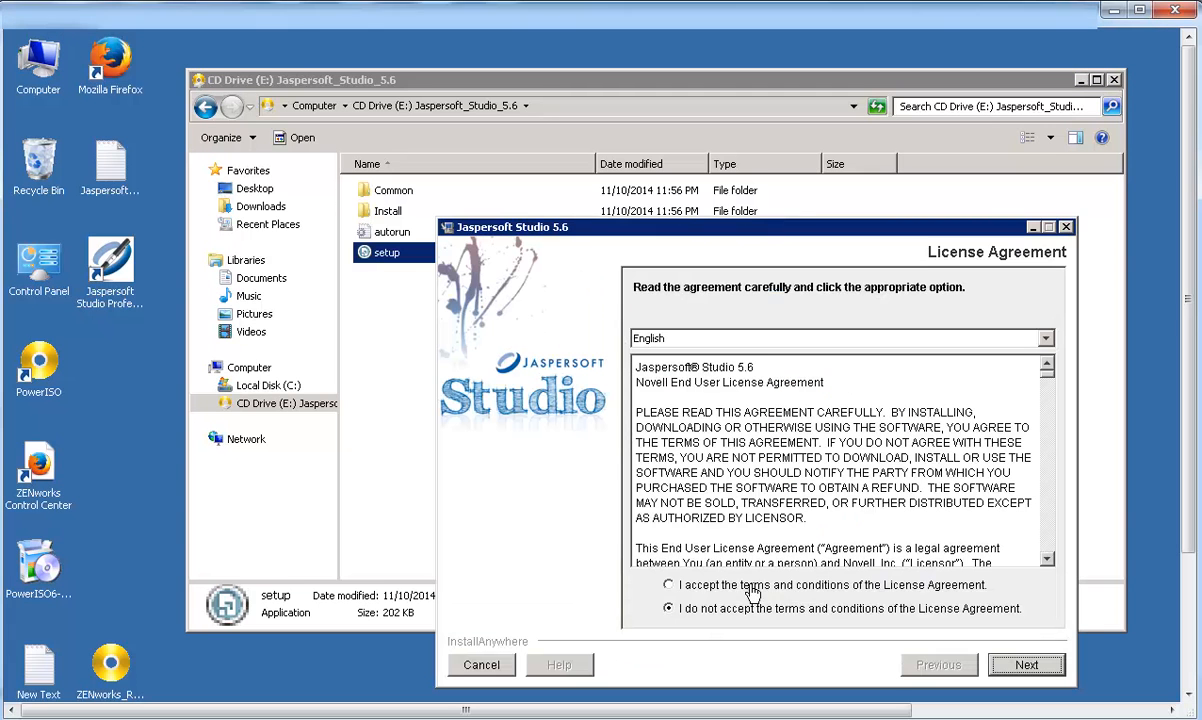
pyautogui.click(668, 584)
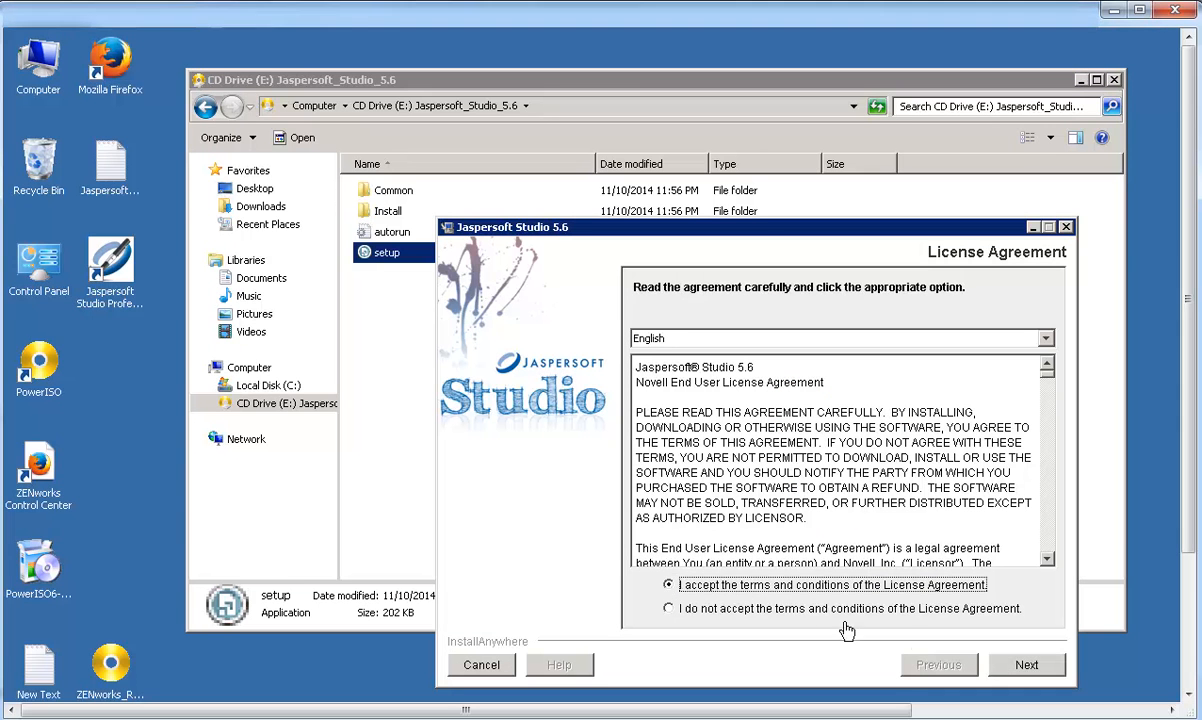
pyautogui.click(1028, 664)
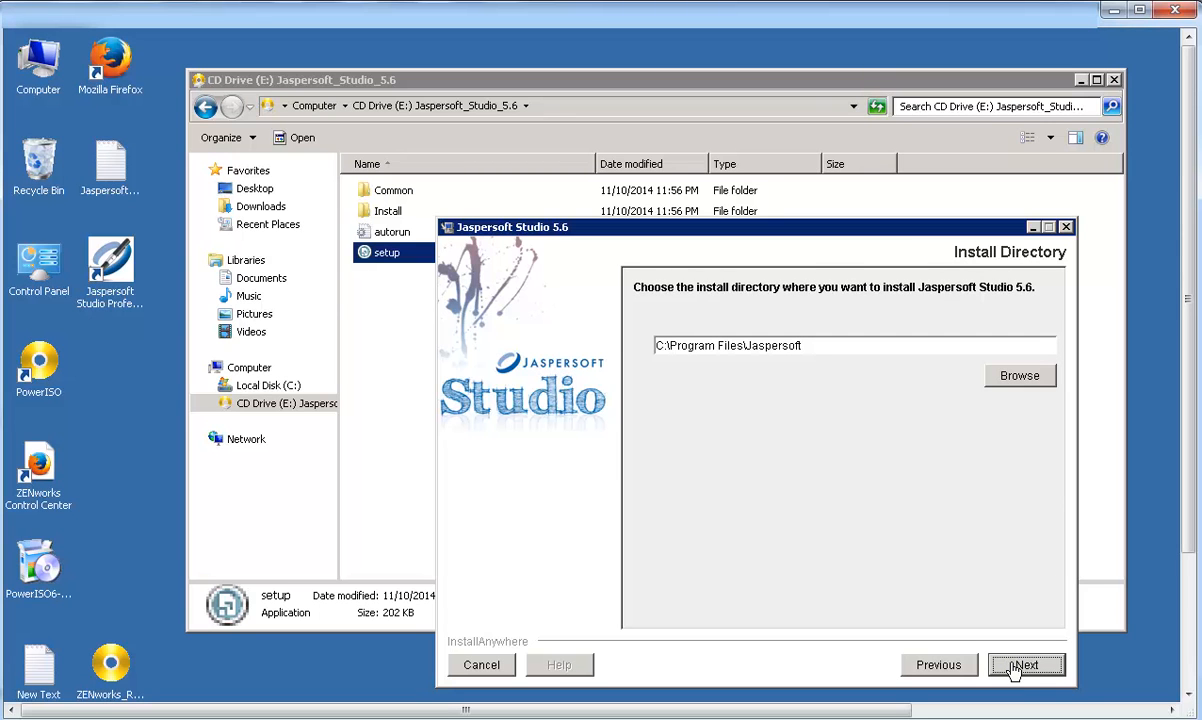
# - Install Jaspersoft Studio 5.6 into the default C:\Program Files\Jaspersoft folder and finish
pyautogui.click(1026, 664)
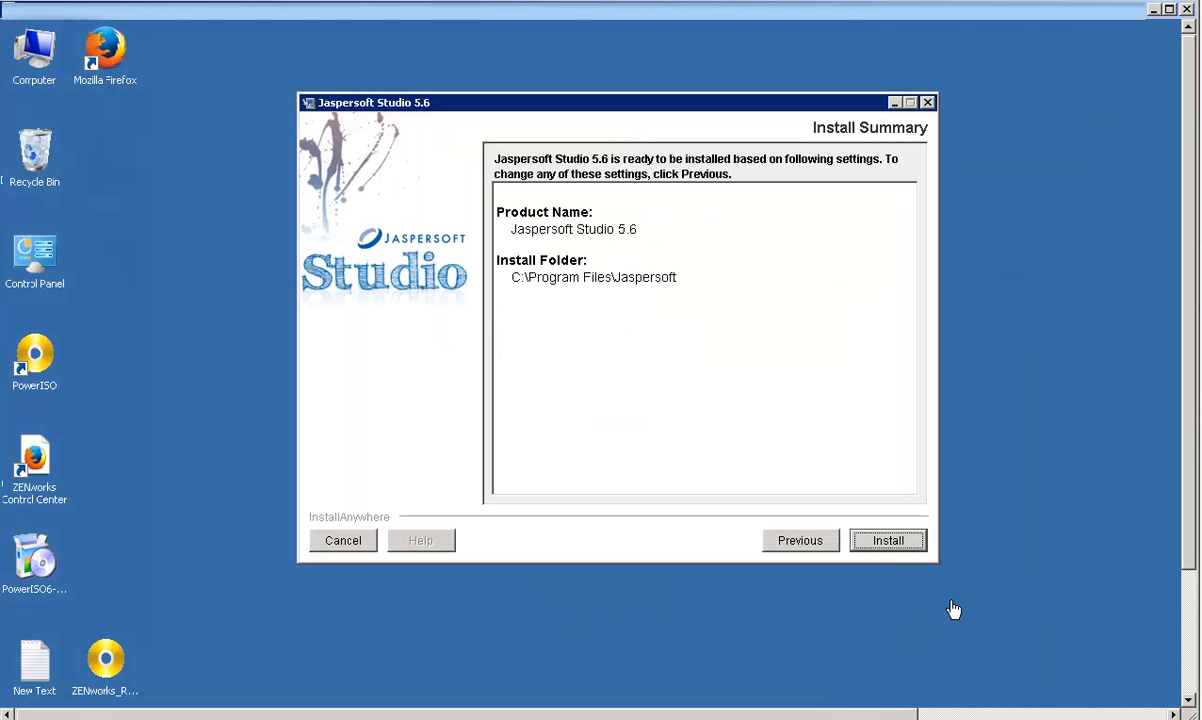
pyautogui.click(886, 540)
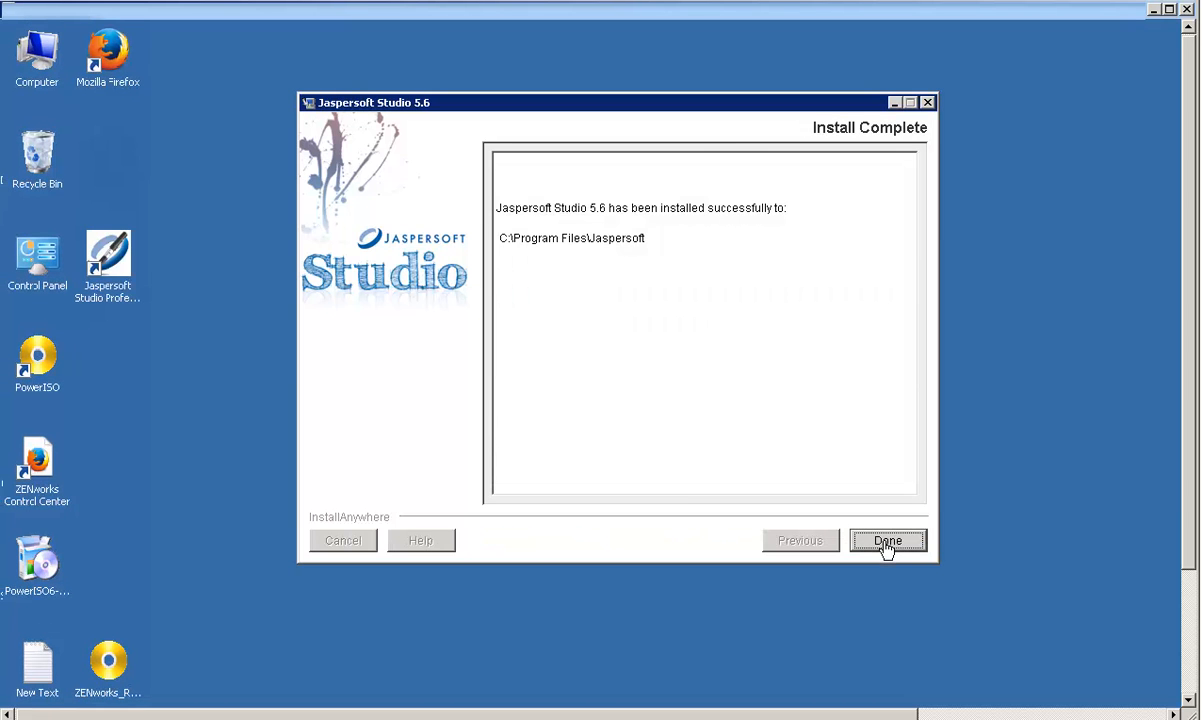
pyautogui.click(888, 540)
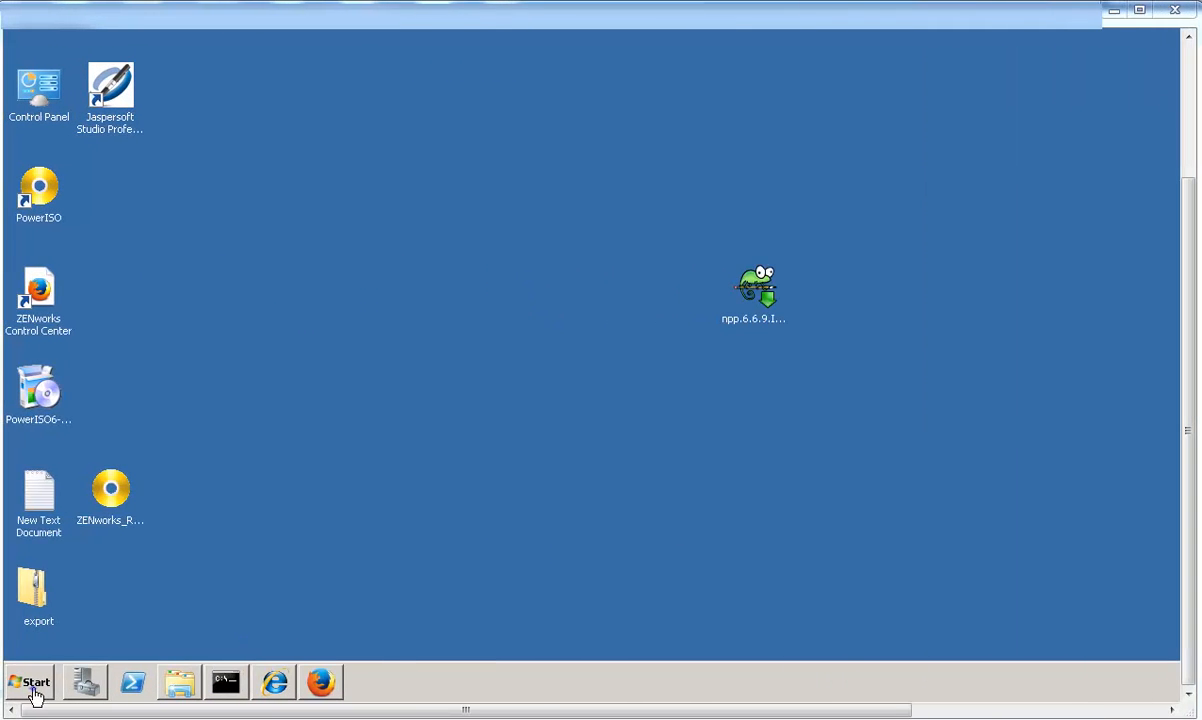
# - Start Jaspersoft Studio Professional-5.6.0.final, creating the default workspace at C:\Users\Administrator\JaspersoftWorkspace
pyautogui.click(30, 682)
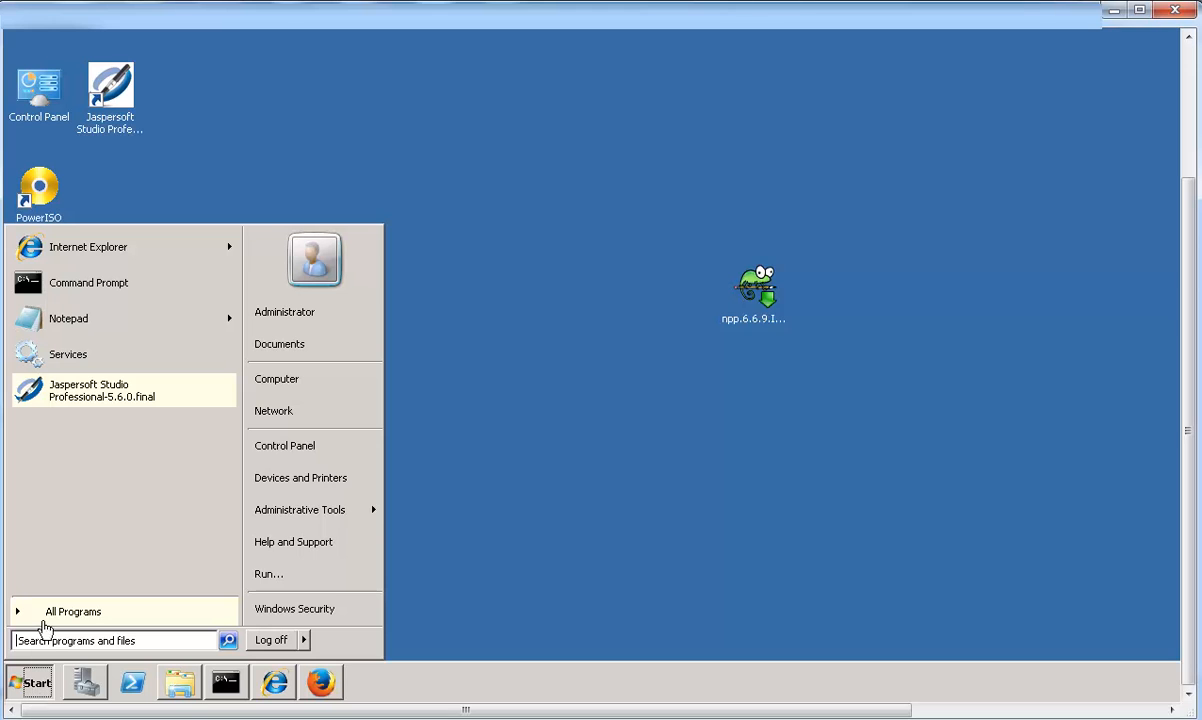
pyautogui.moveTo(76, 430)
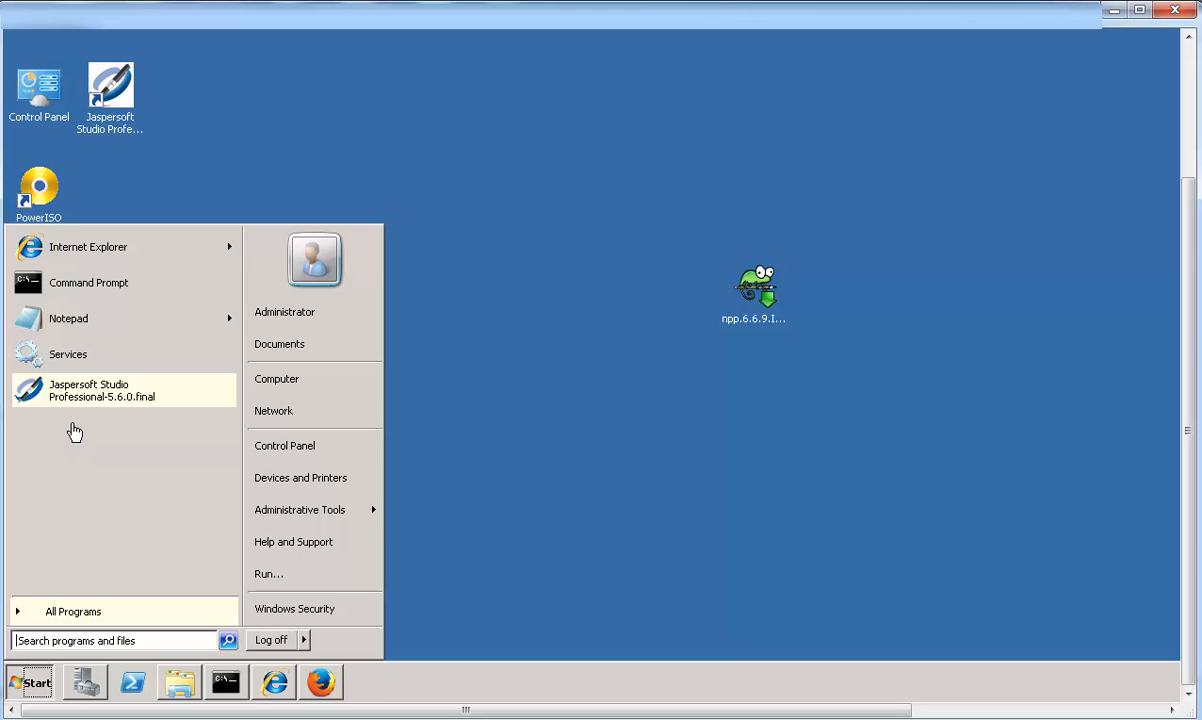
pyautogui.click(102, 390)
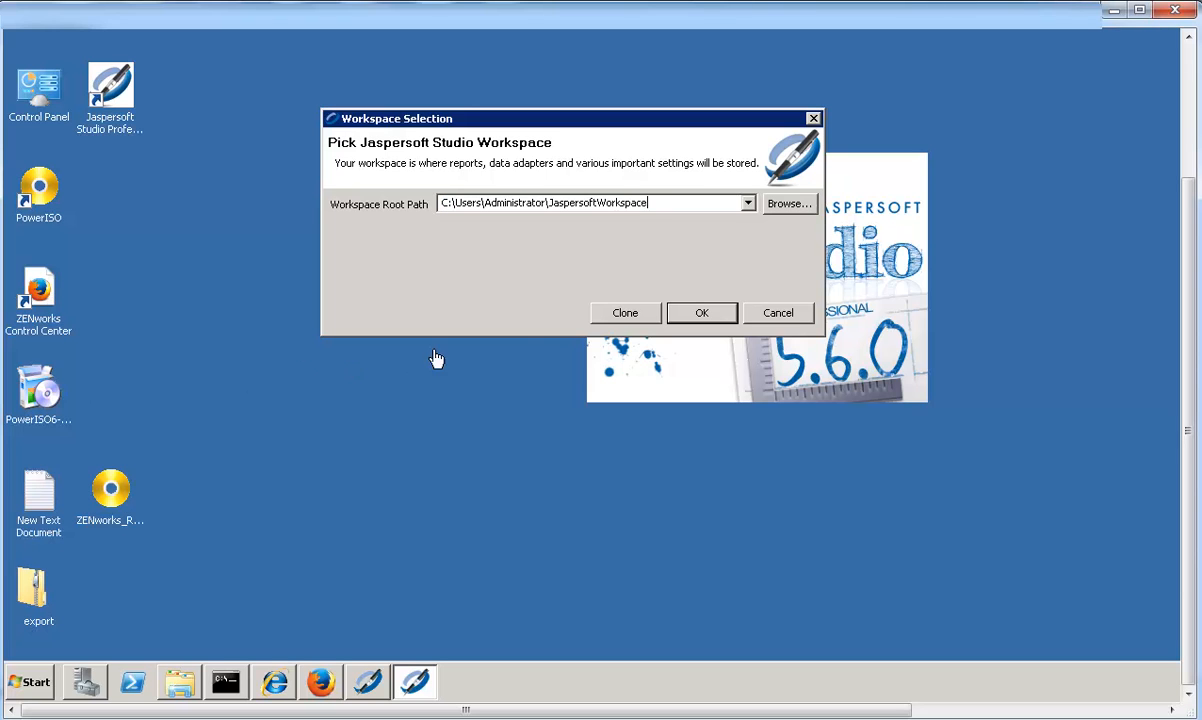
pyautogui.click(700, 312)
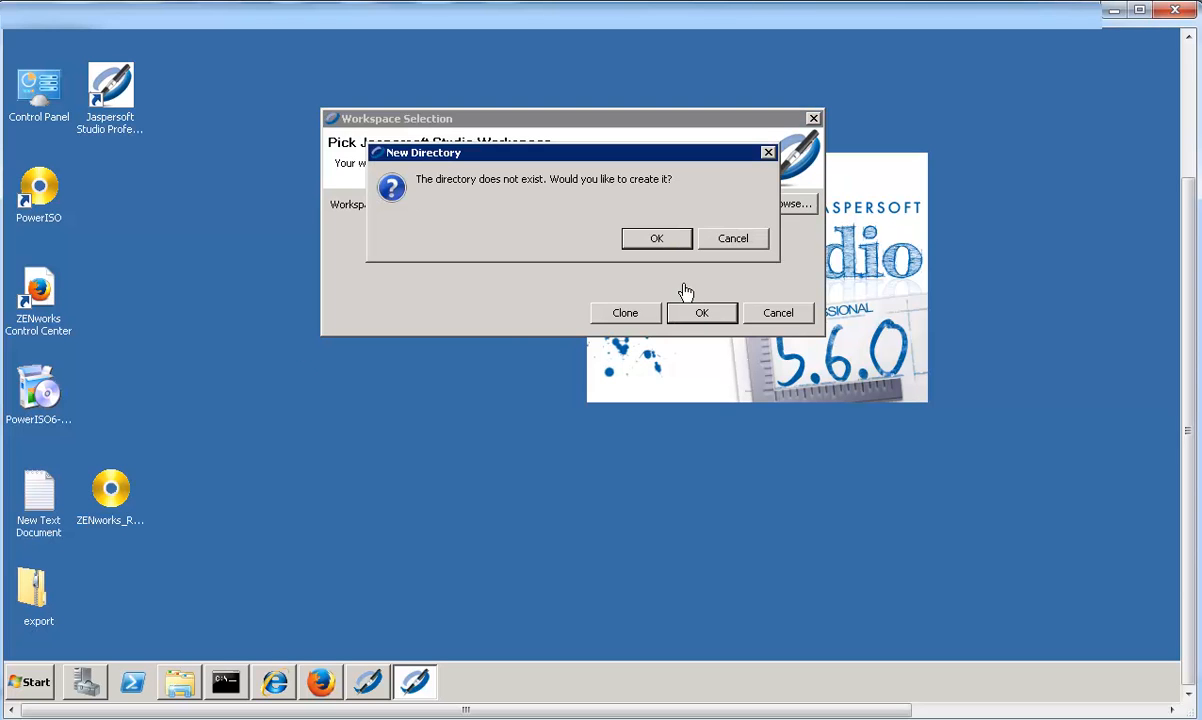
pyautogui.click(656, 238)
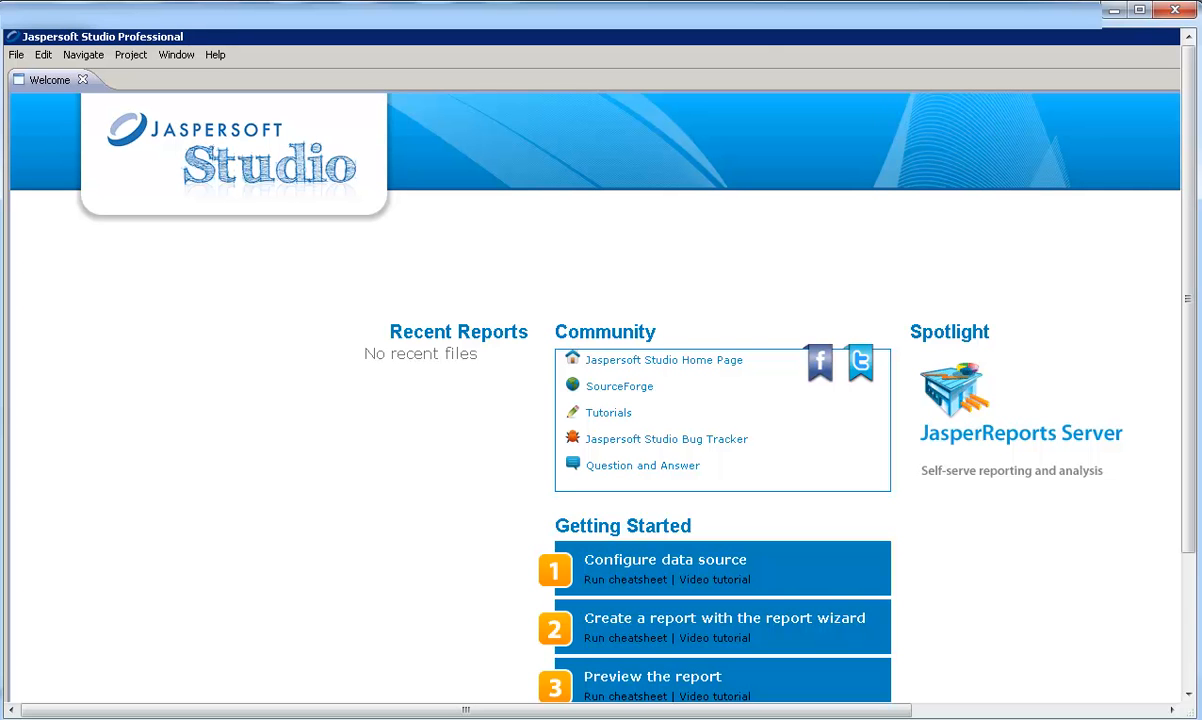
# - In the License Manager from Help, choose the jasperserver.license file to install
pyautogui.click(216, 56)
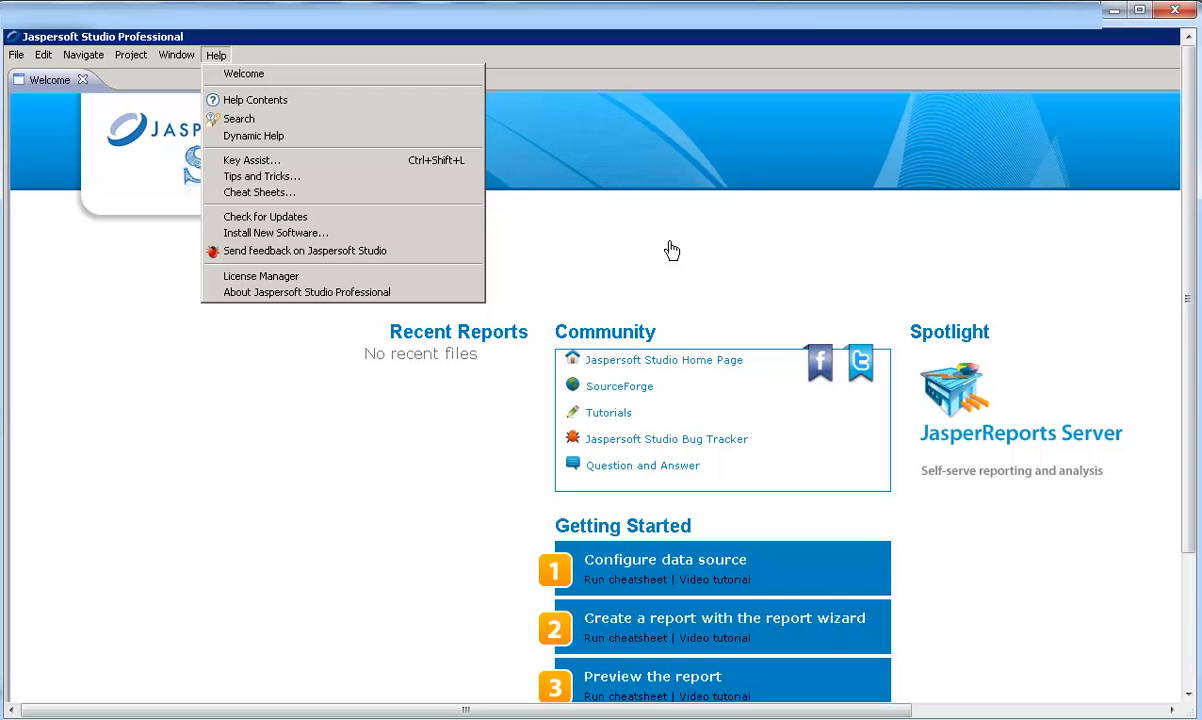
pyautogui.click(260, 276)
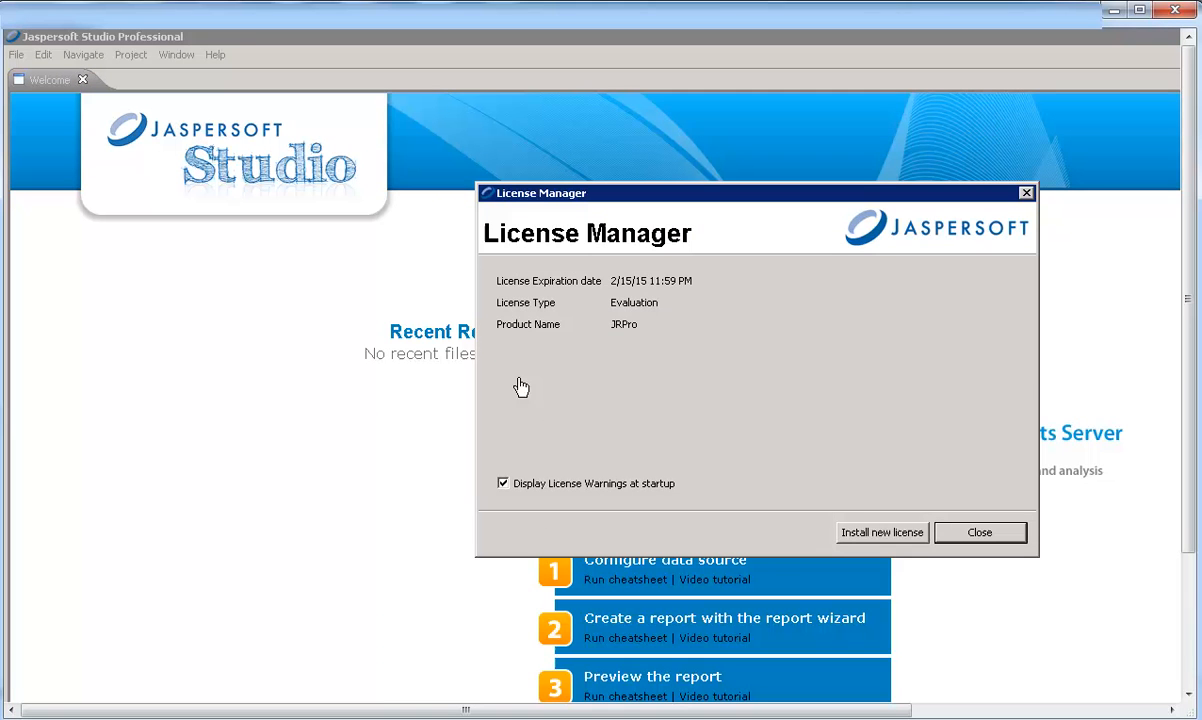
pyautogui.click(880, 532)
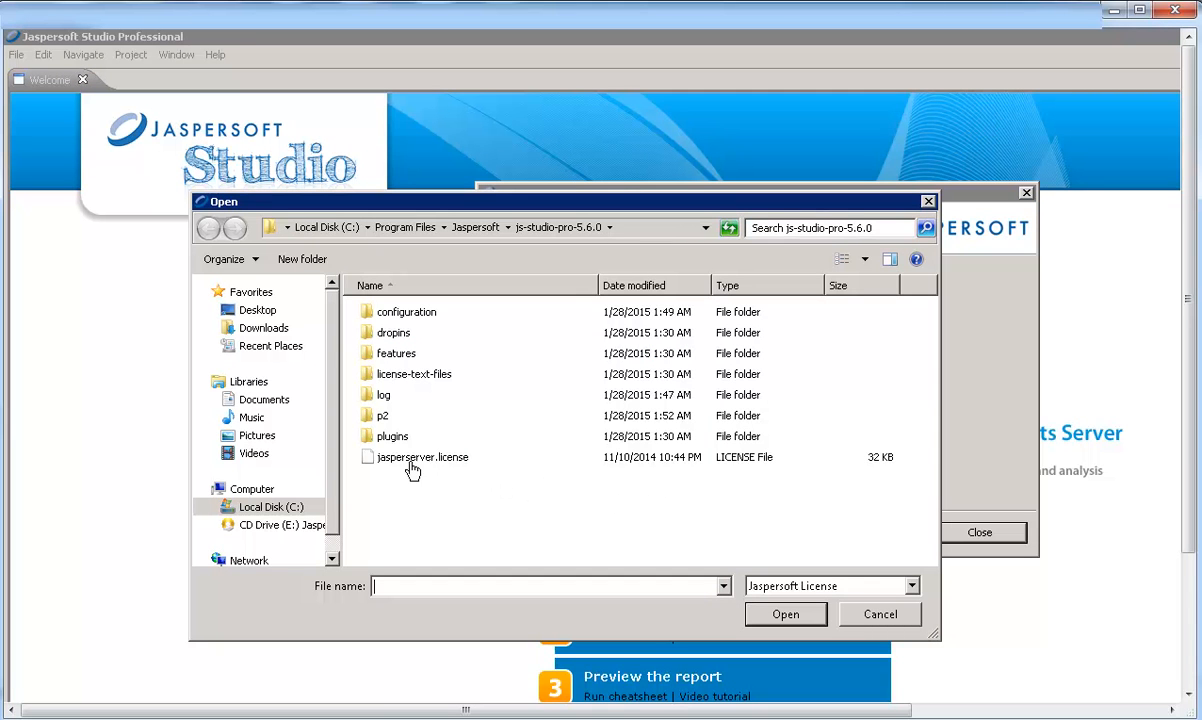
pyautogui.click(422, 456)
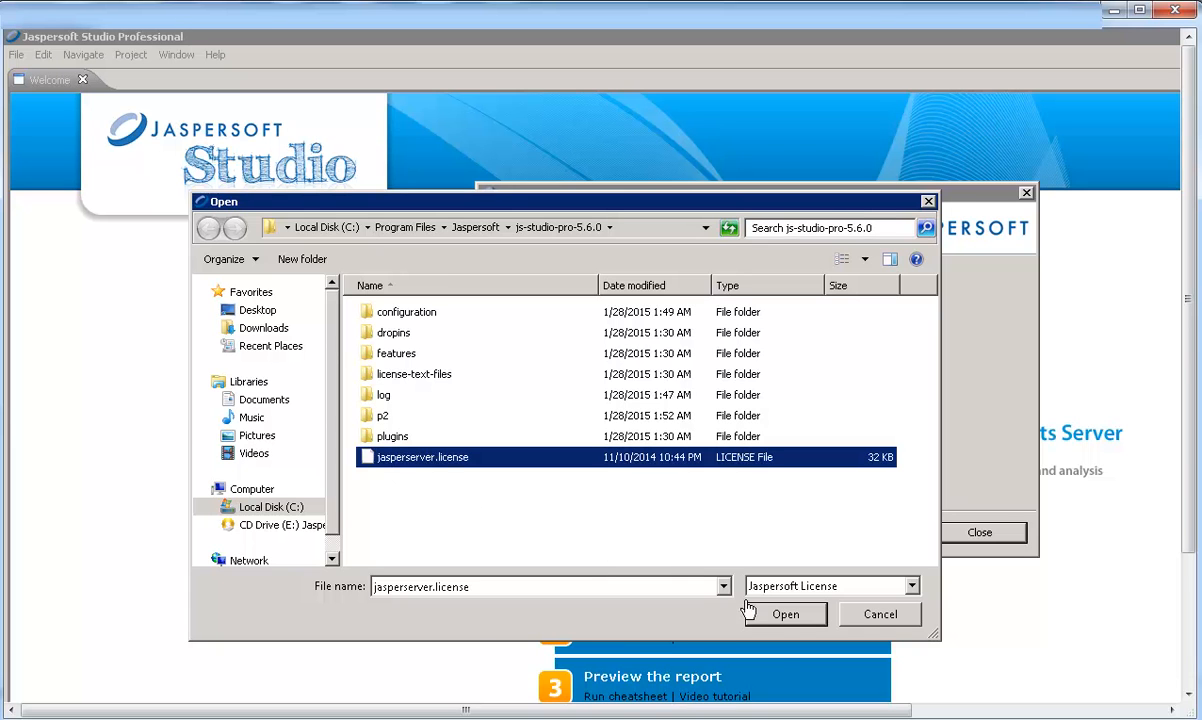
# - Load the perpetual commercial license, acknowledge it and close the License Manager
pyautogui.click(784, 614)
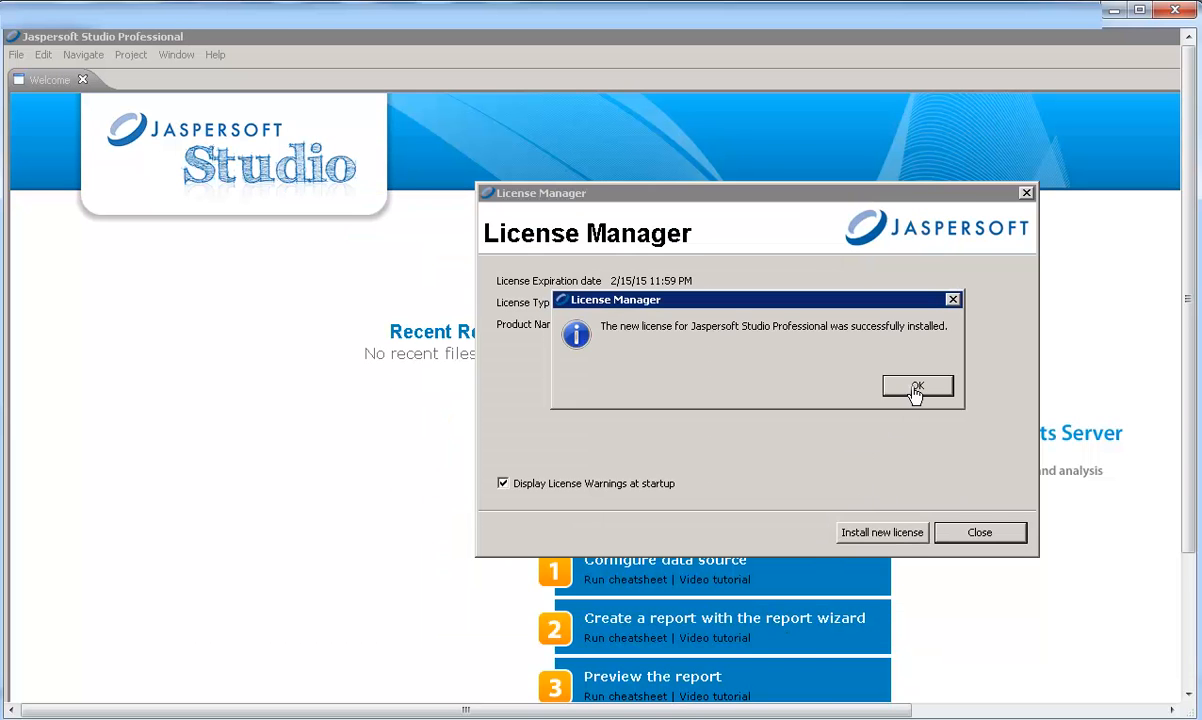
pyautogui.click(916, 388)
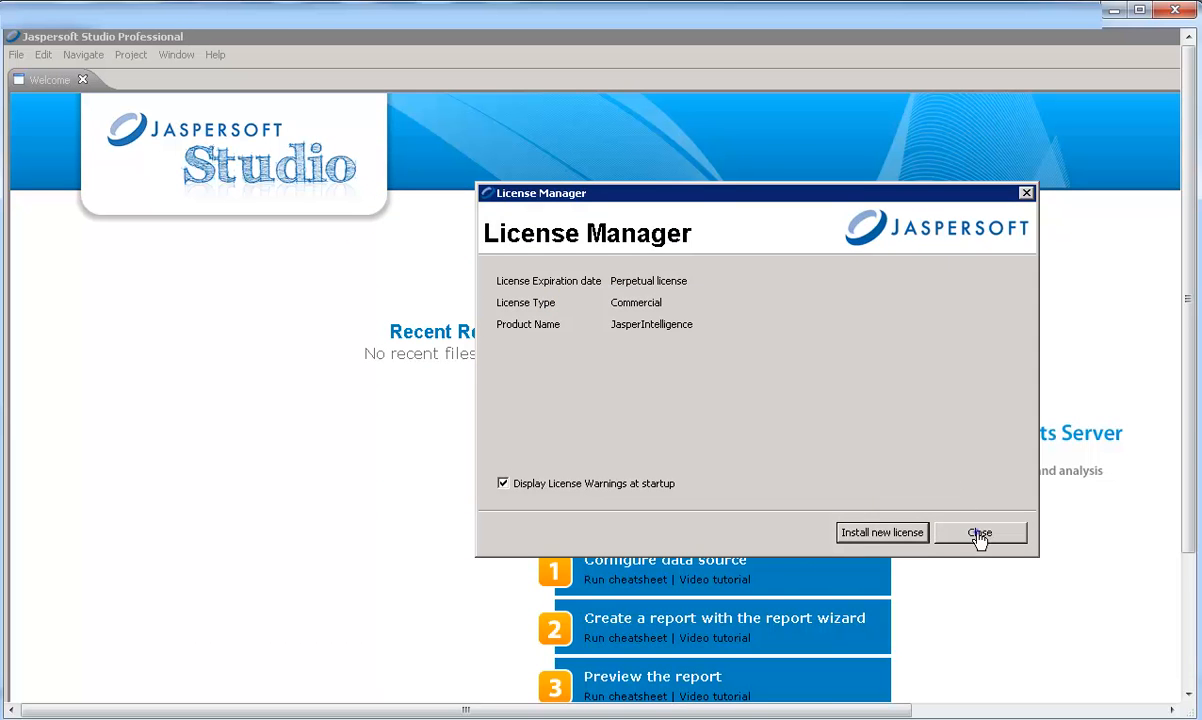
pyautogui.click(980, 532)
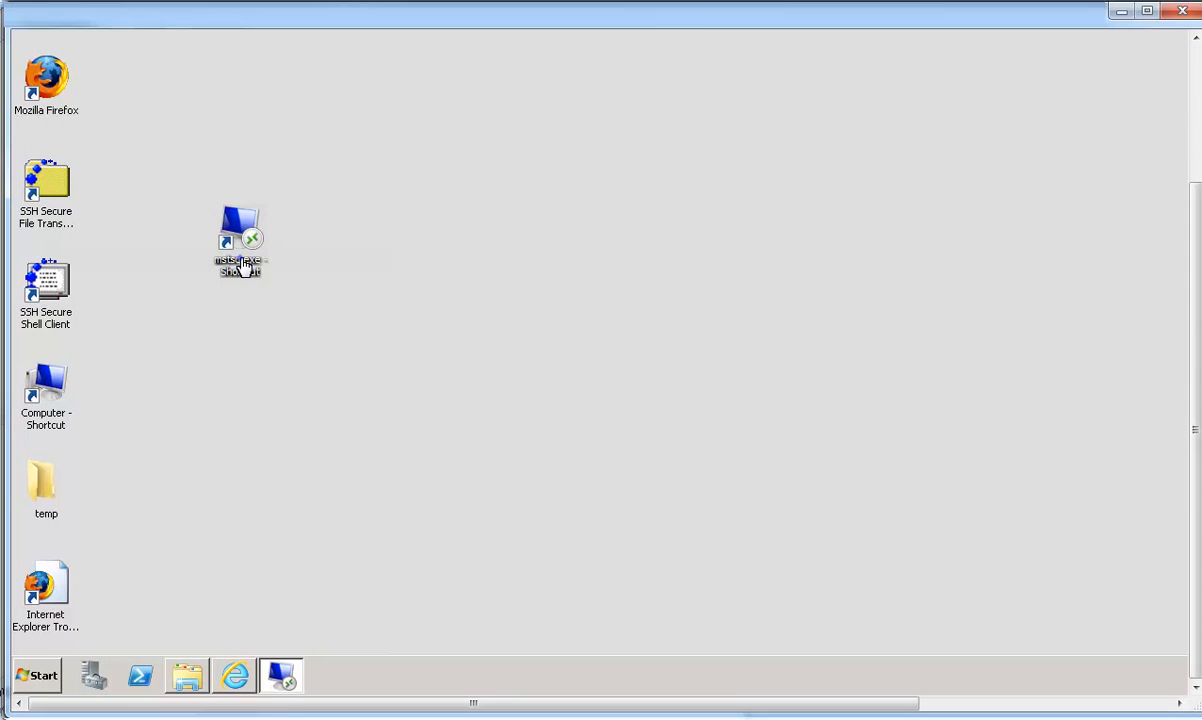
# - Launch Remote Desktop Connection and browse to C:\Program Files\novell\zenworks-reporting
pyautogui.doubleClick(240, 230)
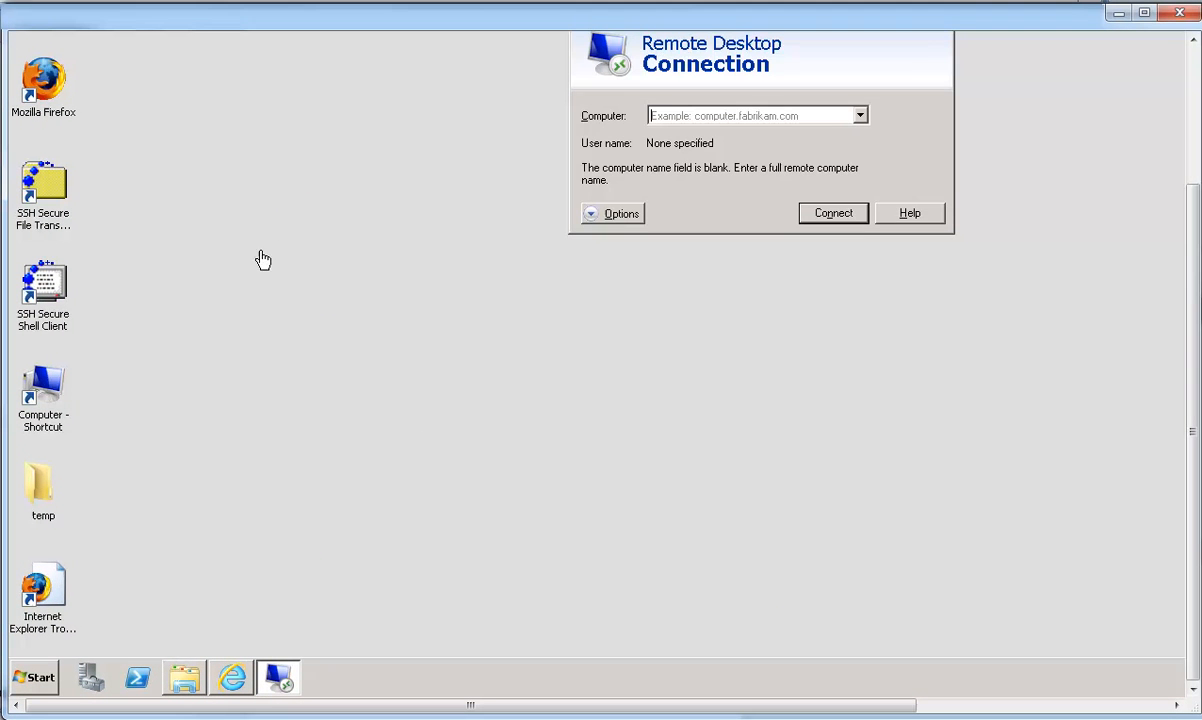
pyautogui.moveTo(550, 164)
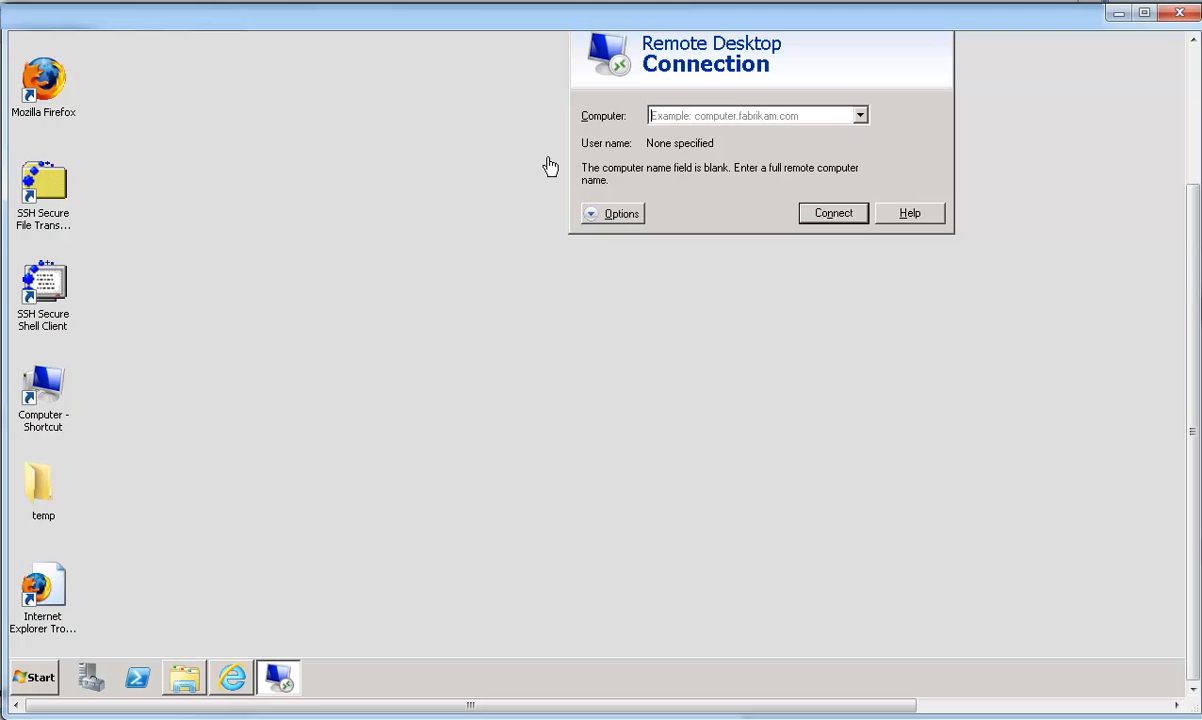
pyautogui.click(750, 114)
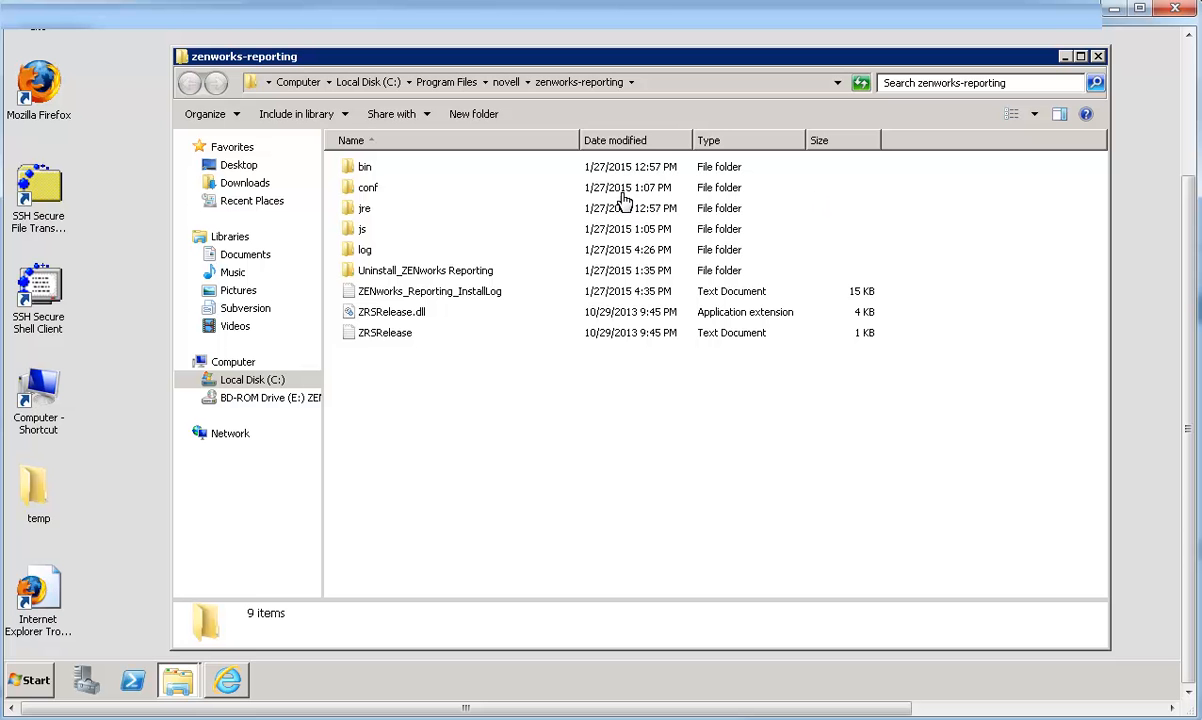
# - Copy server.cert from zenworks-reporting conf\security into C:\zr_certificate
pyautogui.click(368, 188)
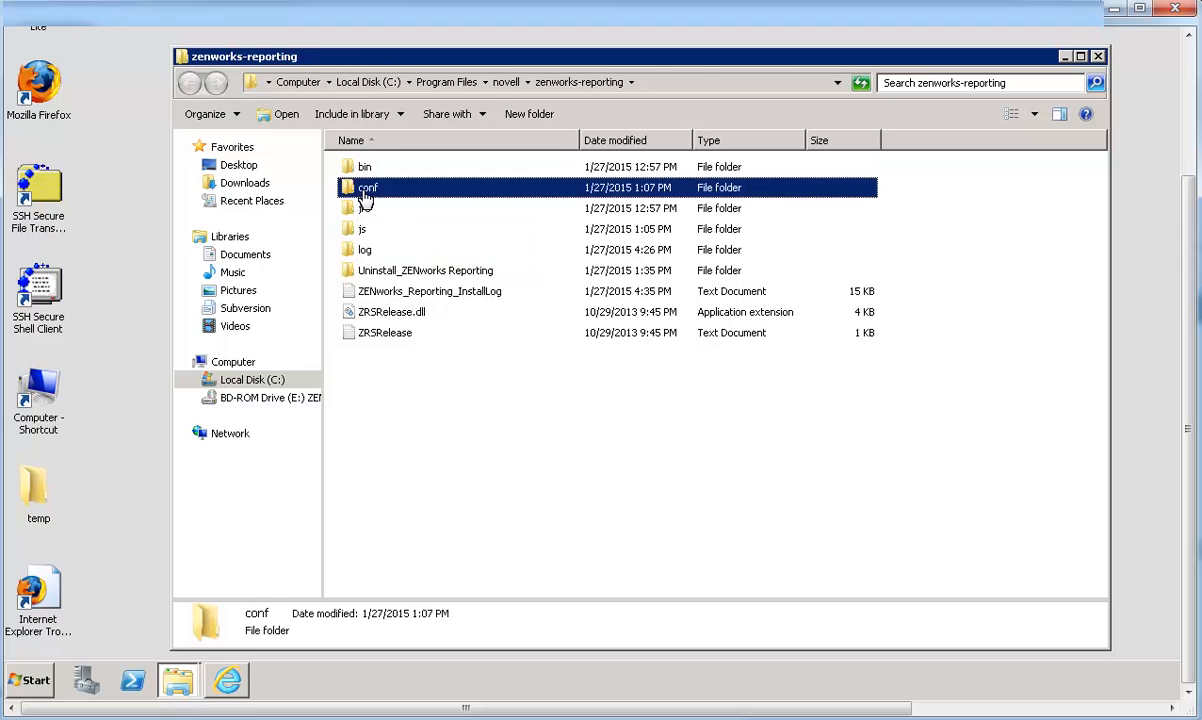
pyautogui.doubleClick(368, 188)
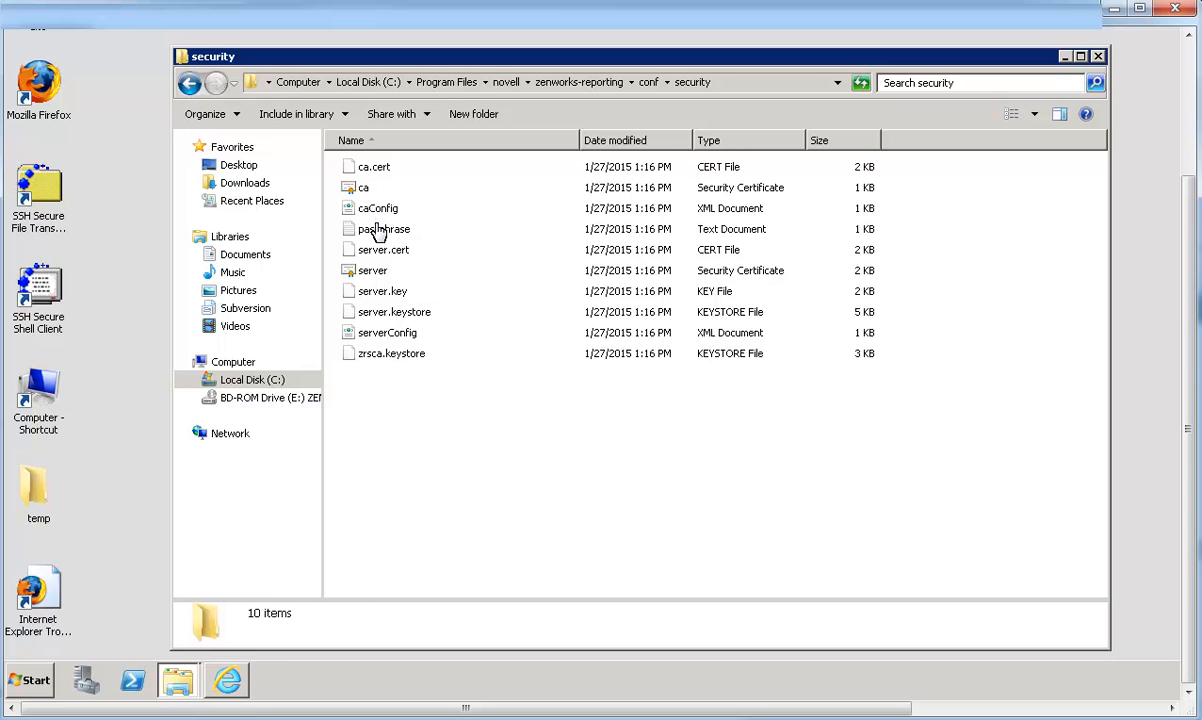
pyautogui.moveTo(378, 250)
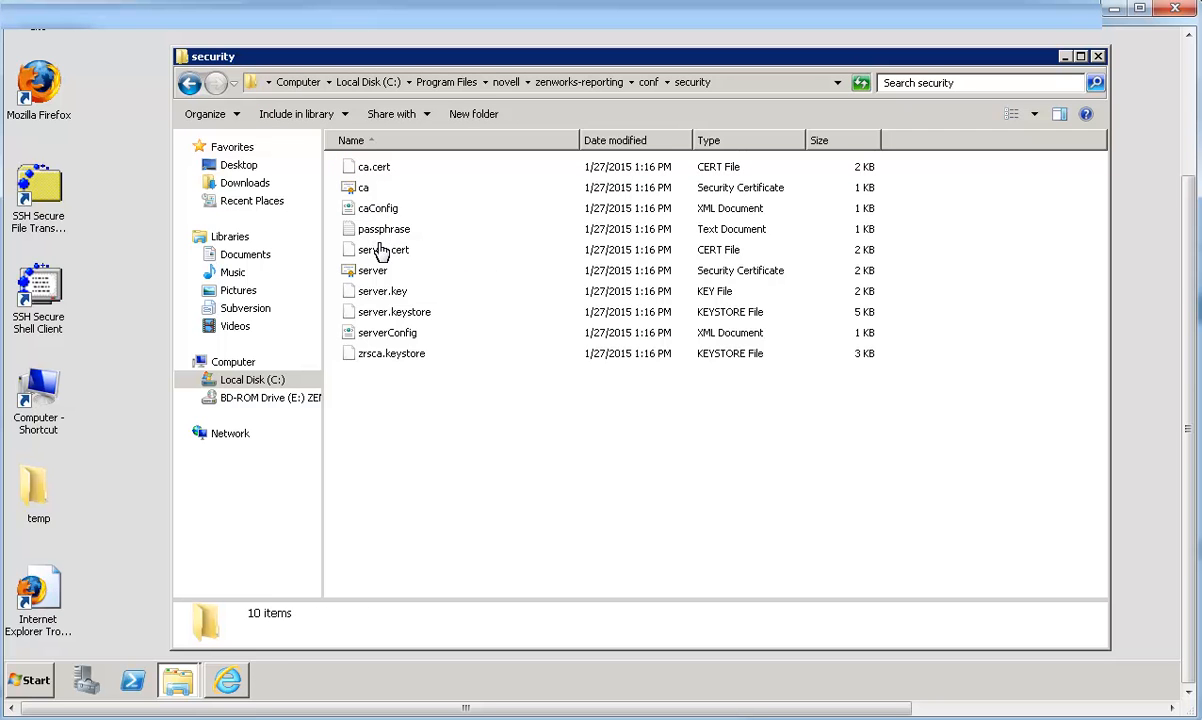
pyautogui.rightClick(384, 248)
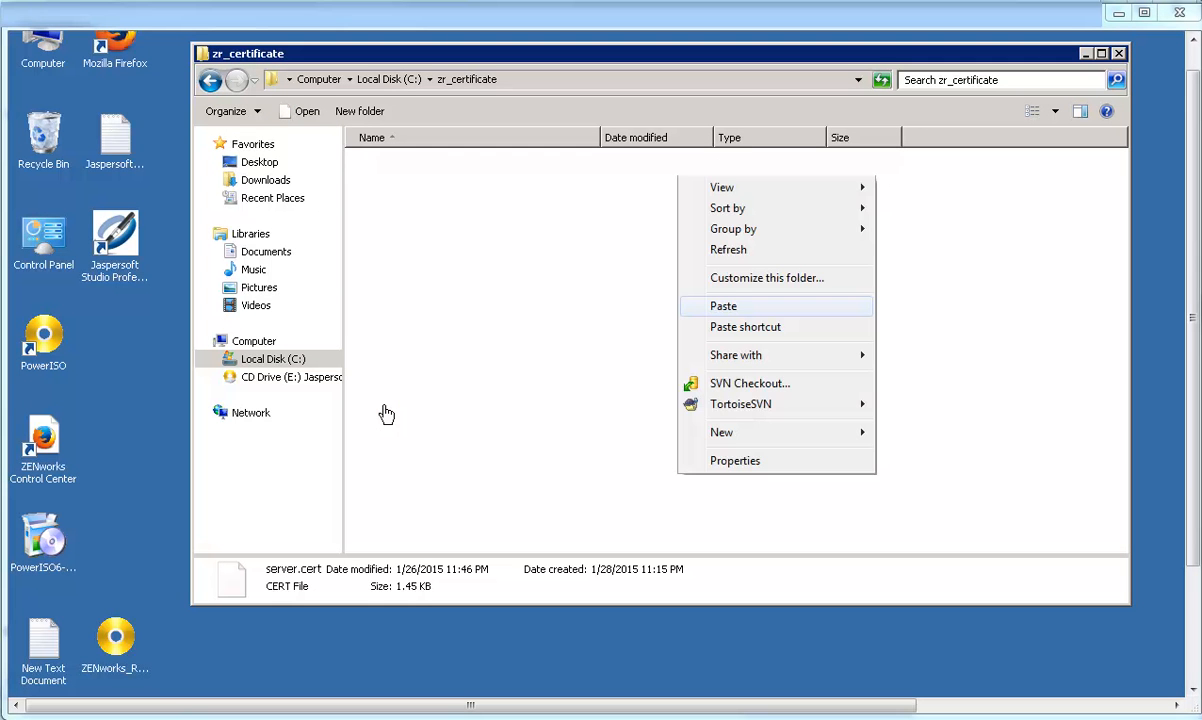
pyautogui.click(724, 306)
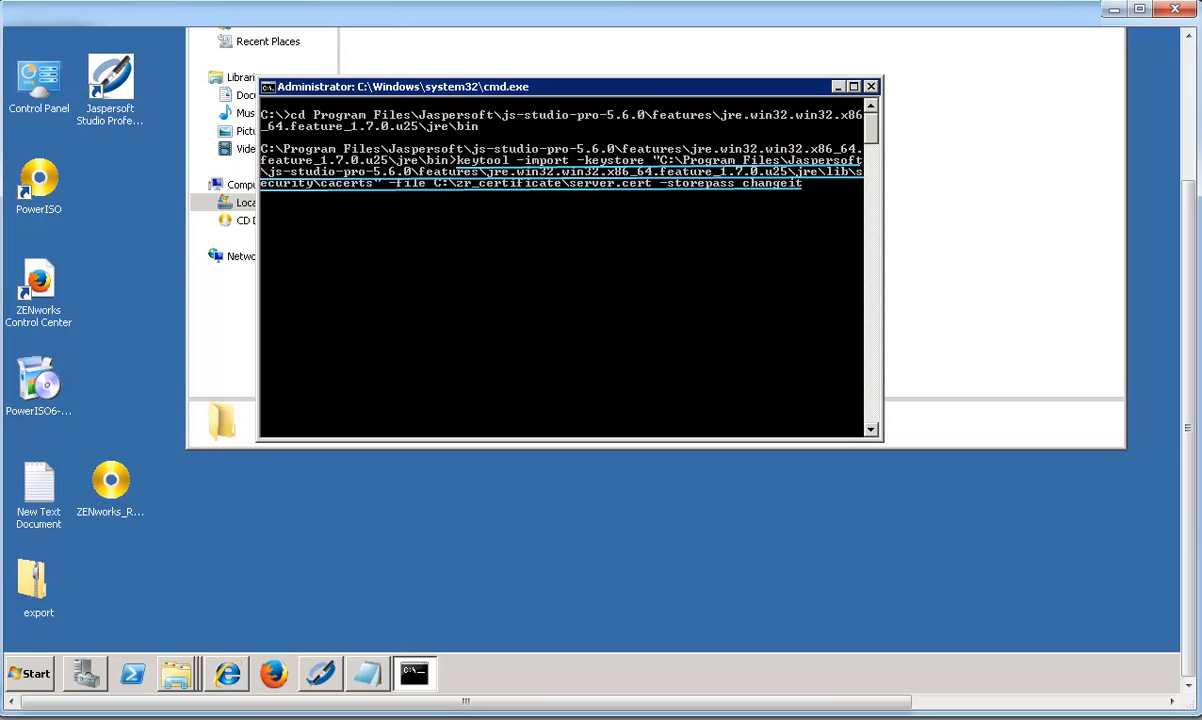
# - Run the keytool import of C:\zr_certificate\server.cert into the Studio JRE cacerts and answer y to trust it
pyautogui.press('enter')
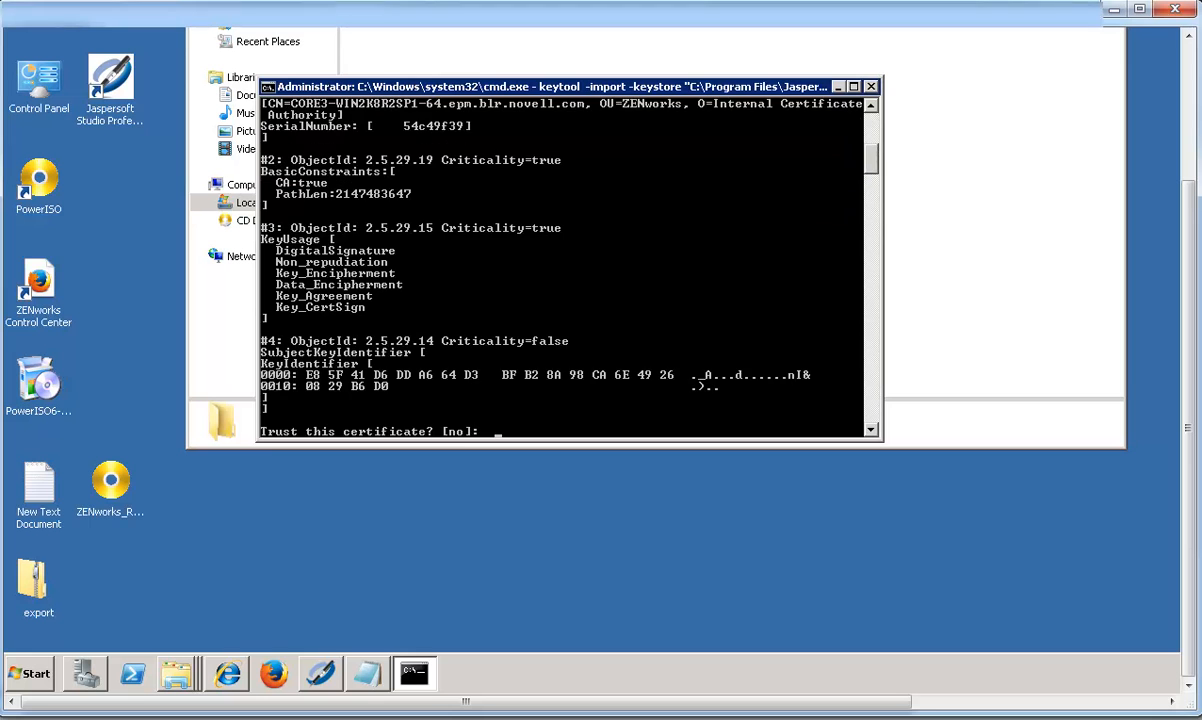
pyautogui.write('y')
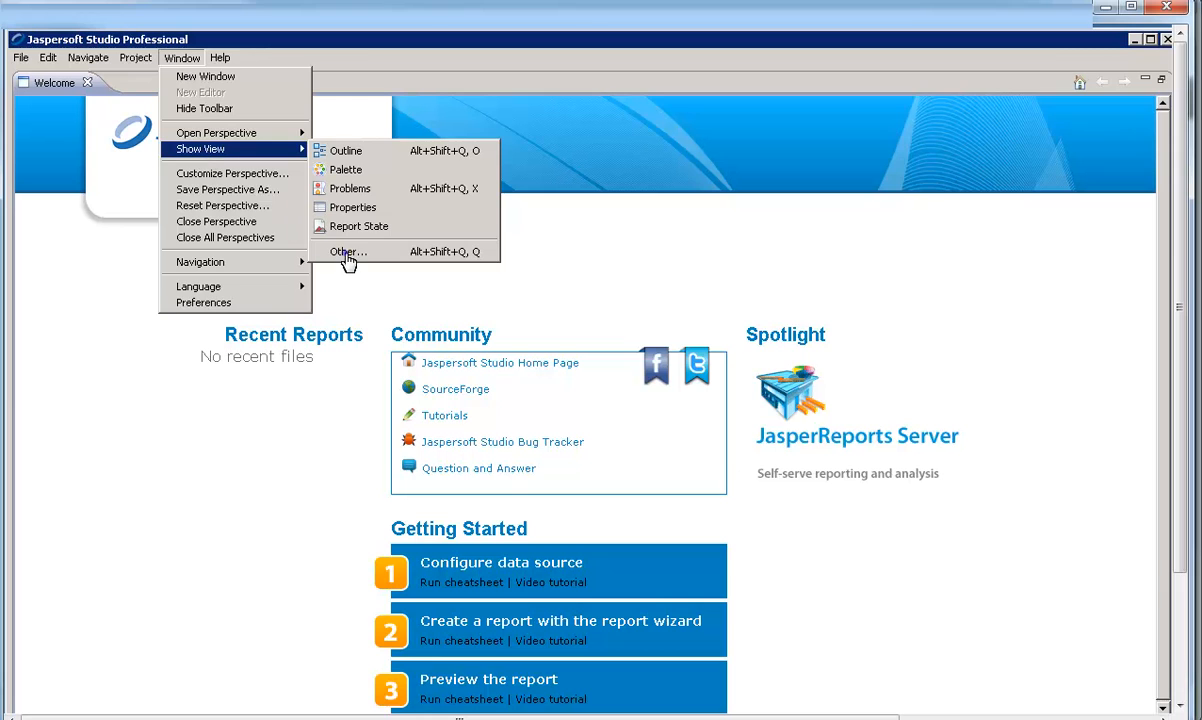
# - Show the Repository Explorer view from Window > Show View > Other > Jaspersoft Studio
pyautogui.click(348, 252)
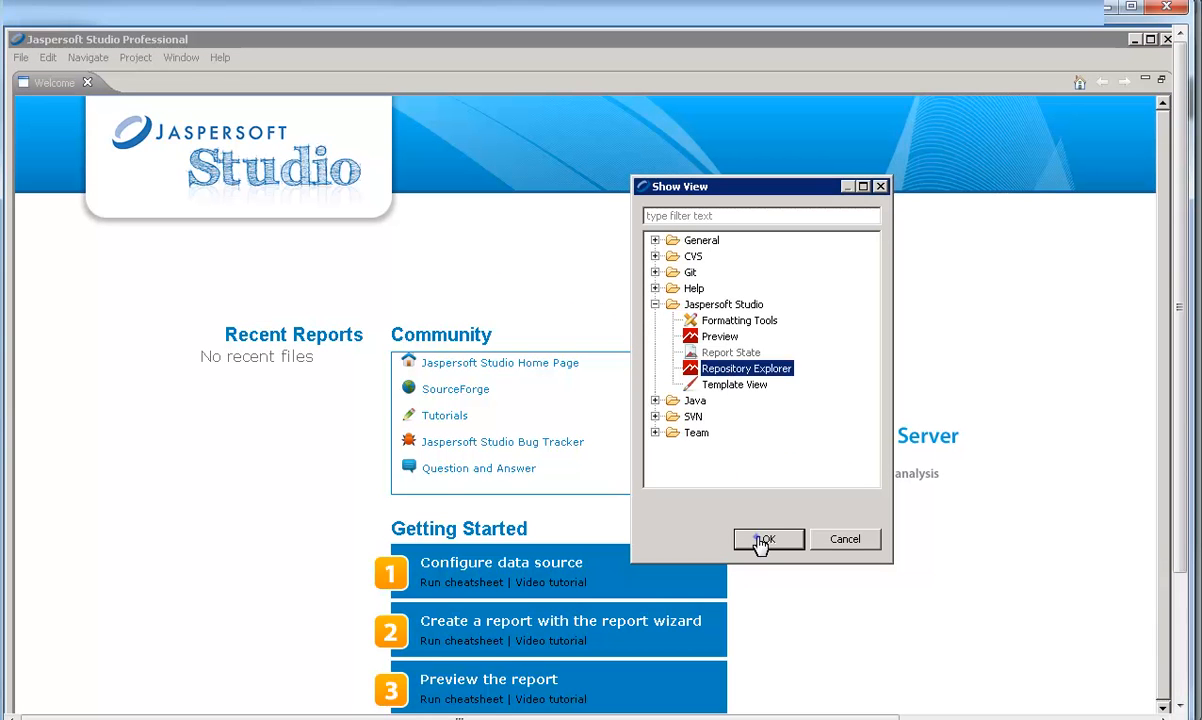
pyautogui.click(768, 540)
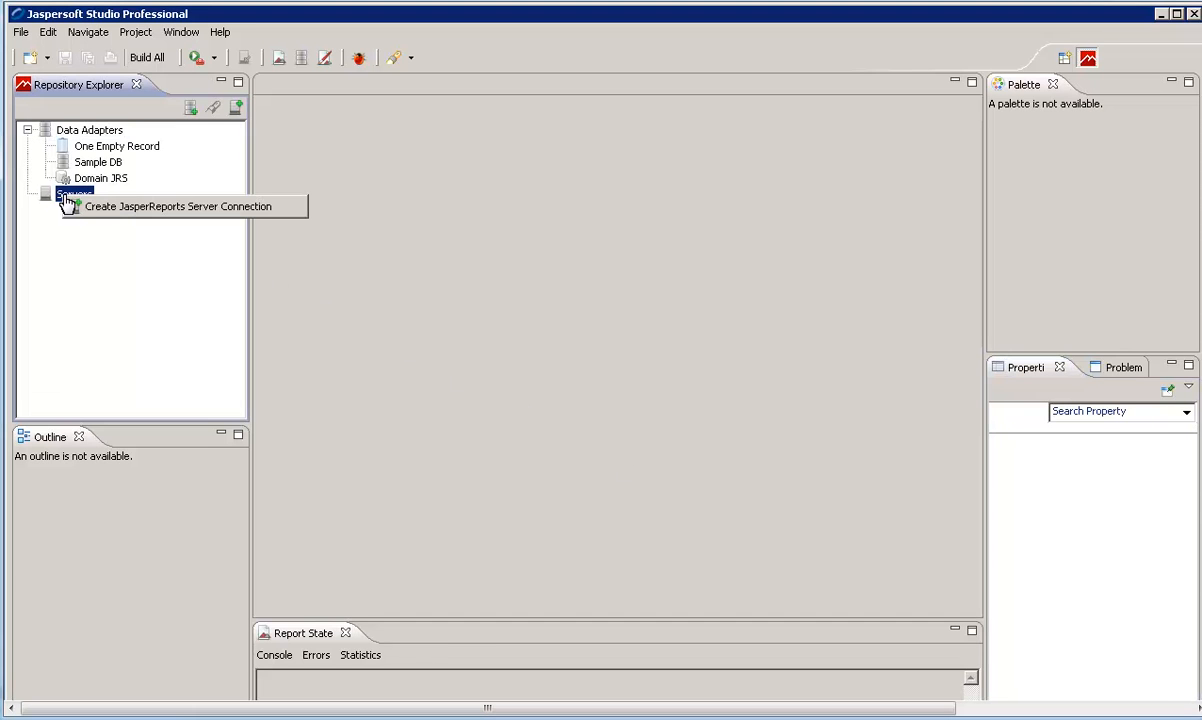
pyautogui.moveTo(92, 212)
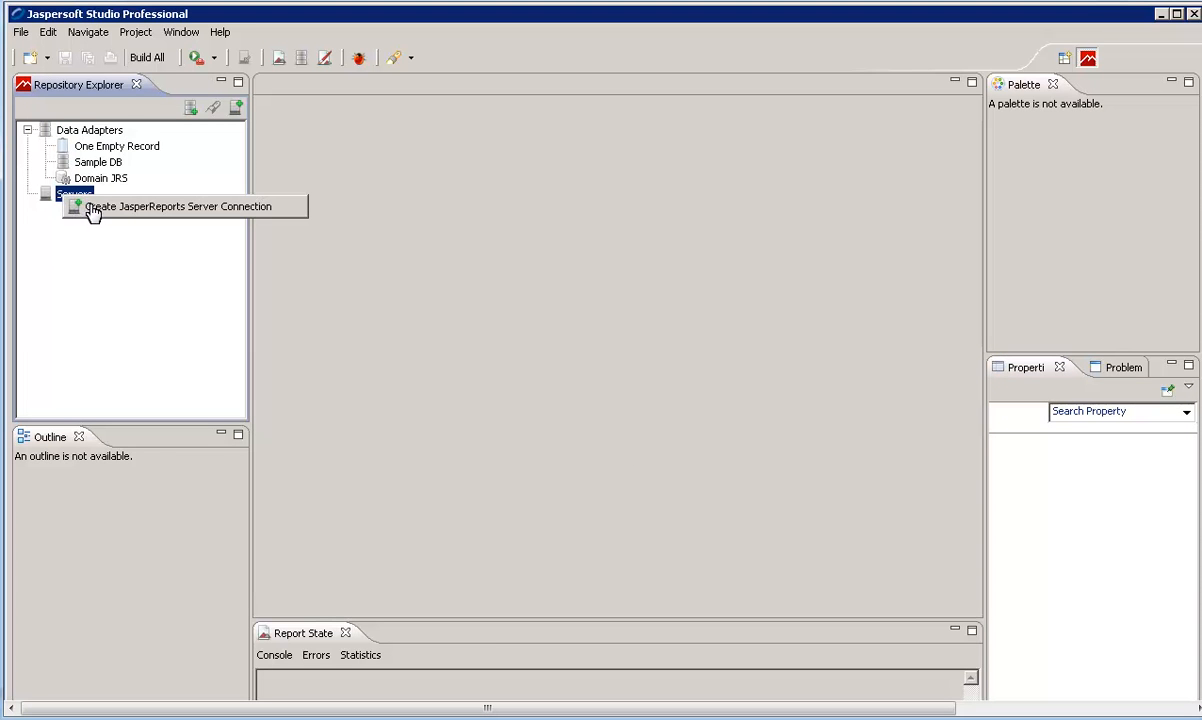
# - Create a JasperReports Server Pro connection, test it successfully, and expand it to list its repository folders
pyautogui.click(176, 206)
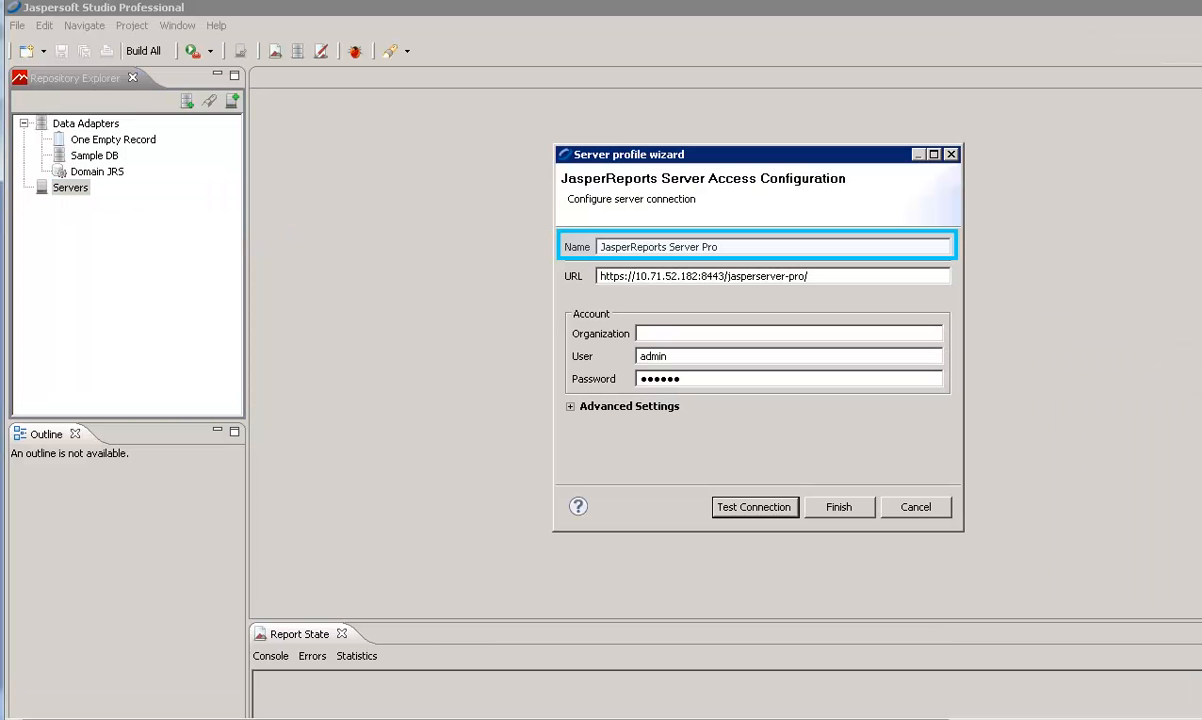
pyautogui.click(770, 276)
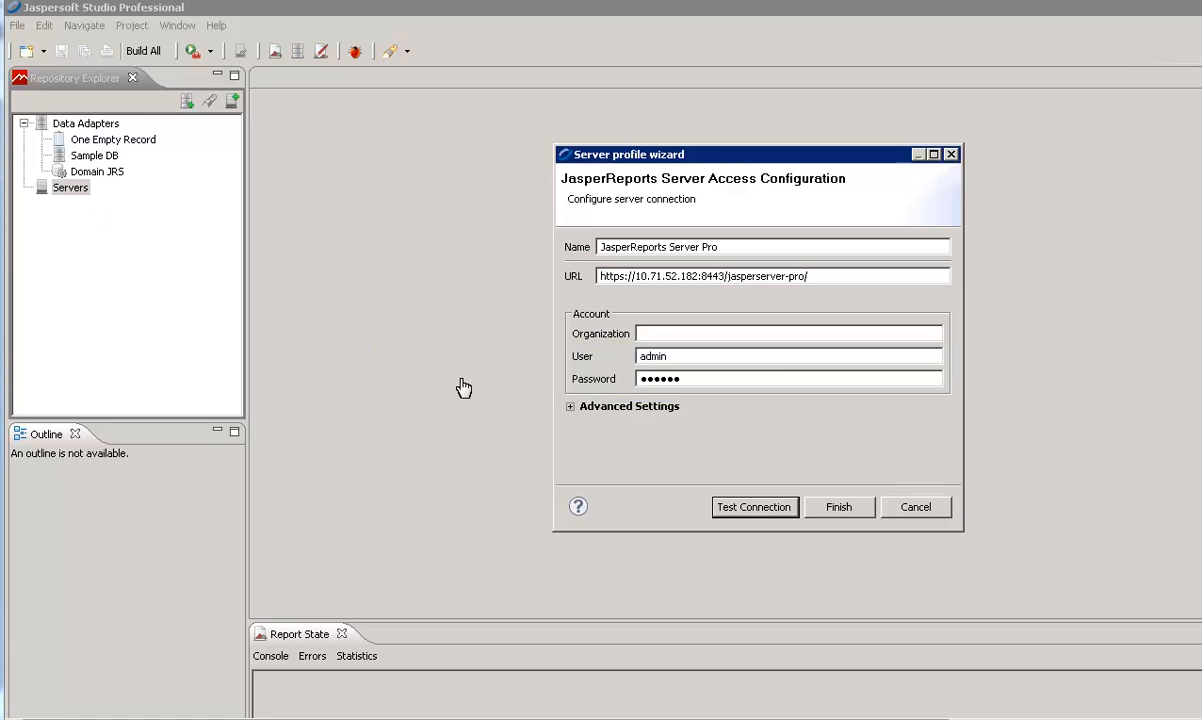
pyautogui.click(754, 506)
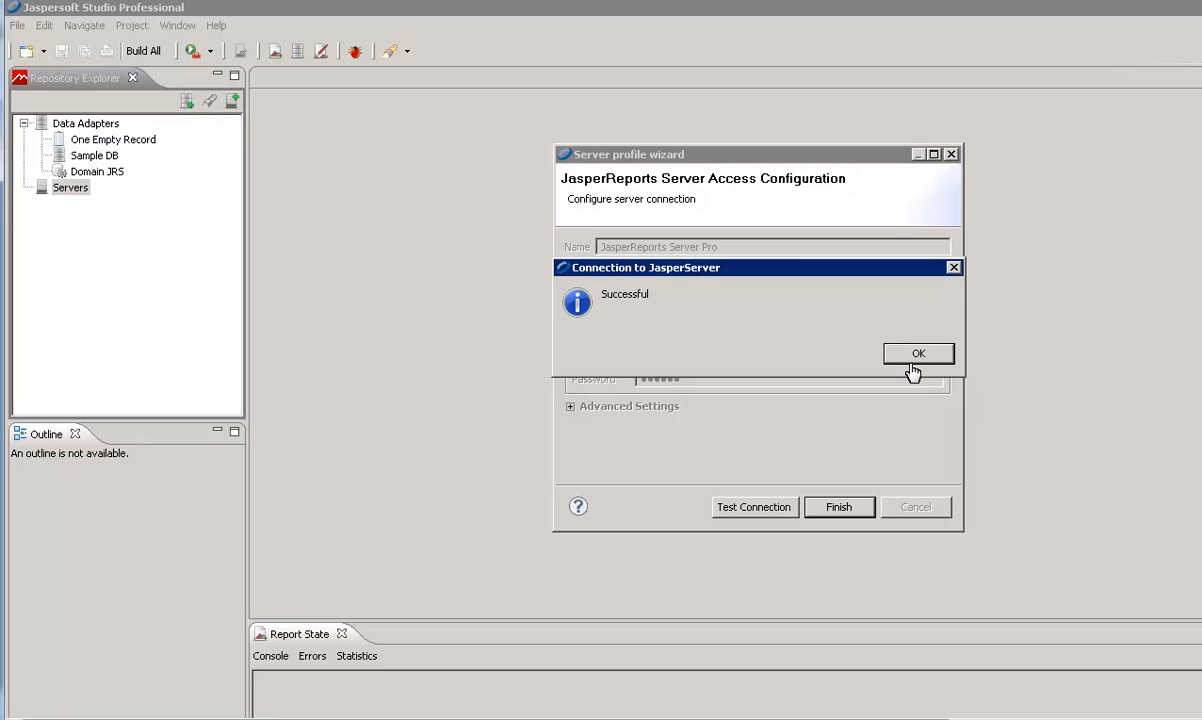
pyautogui.click(916, 352)
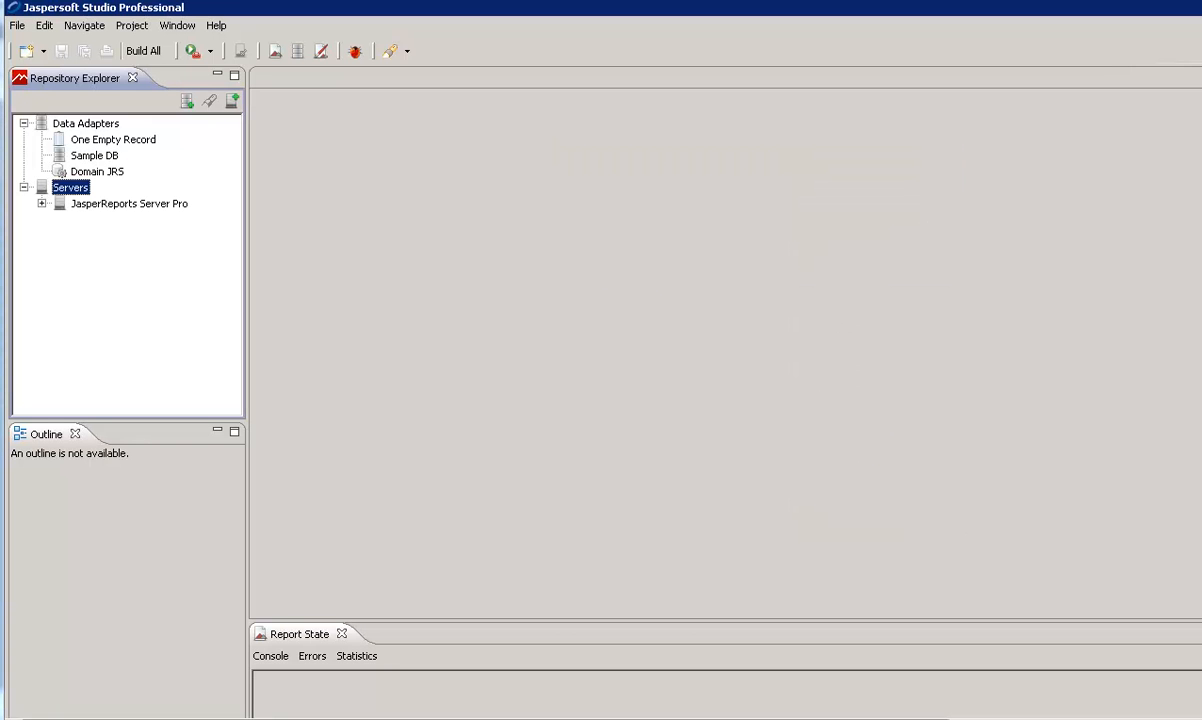
pyautogui.click(44, 204)
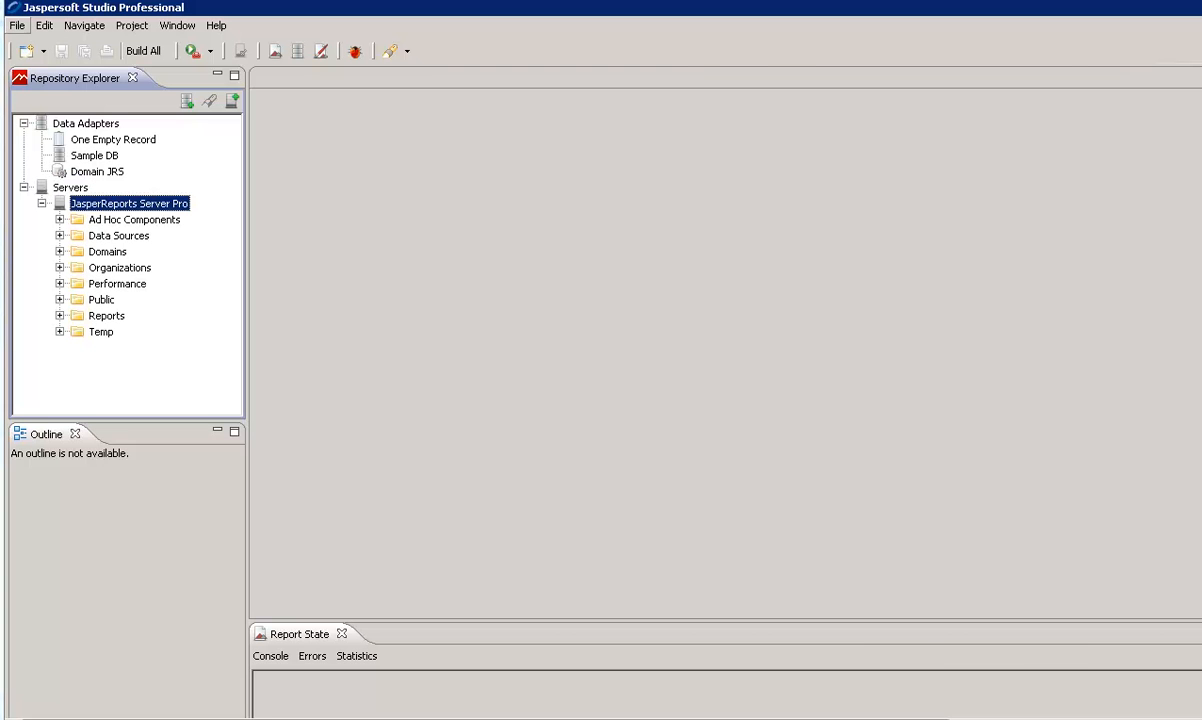